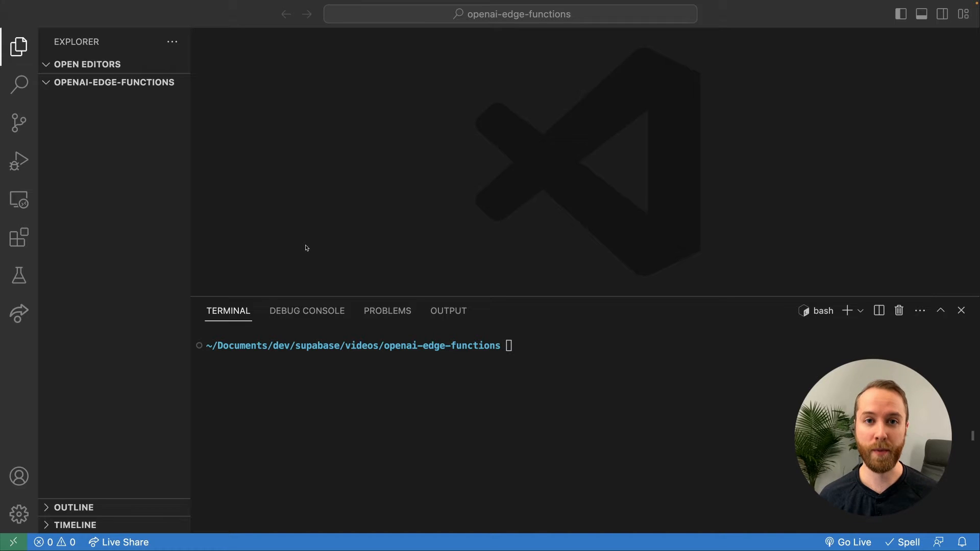
Step: Initialise a Supabase project in the folder with `supabase init`
click(396, 420)
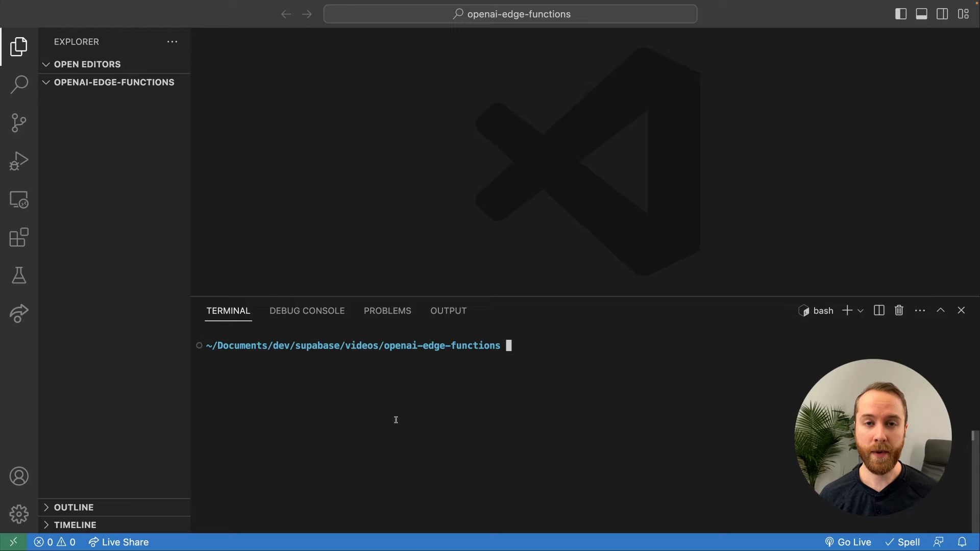
text(supabase init)
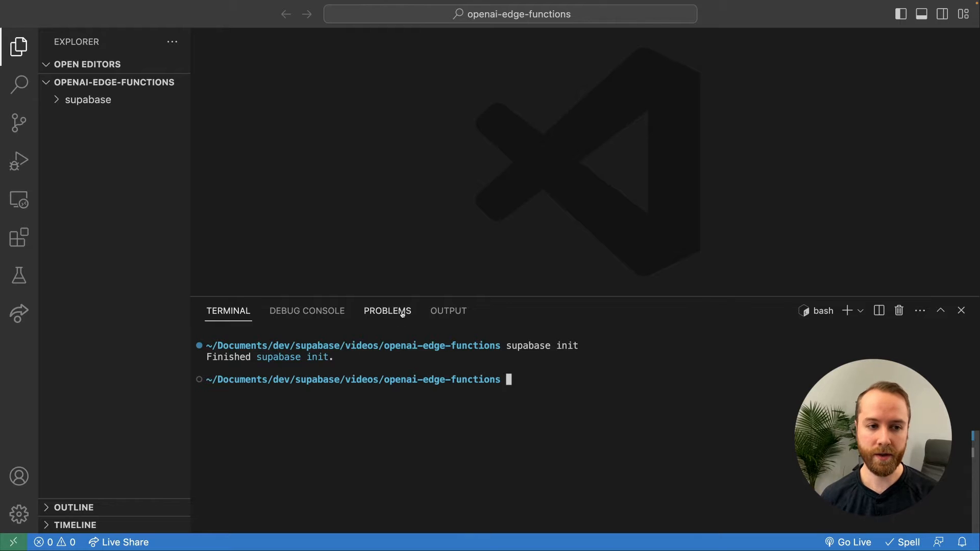
click(87, 99)
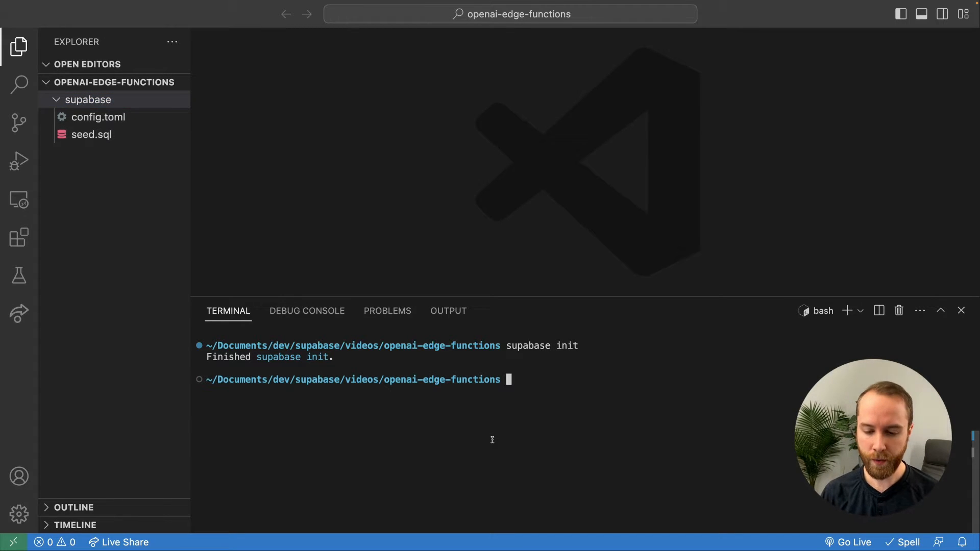
Step: Create a new Supabase edge function named openai
text(supabase functions)
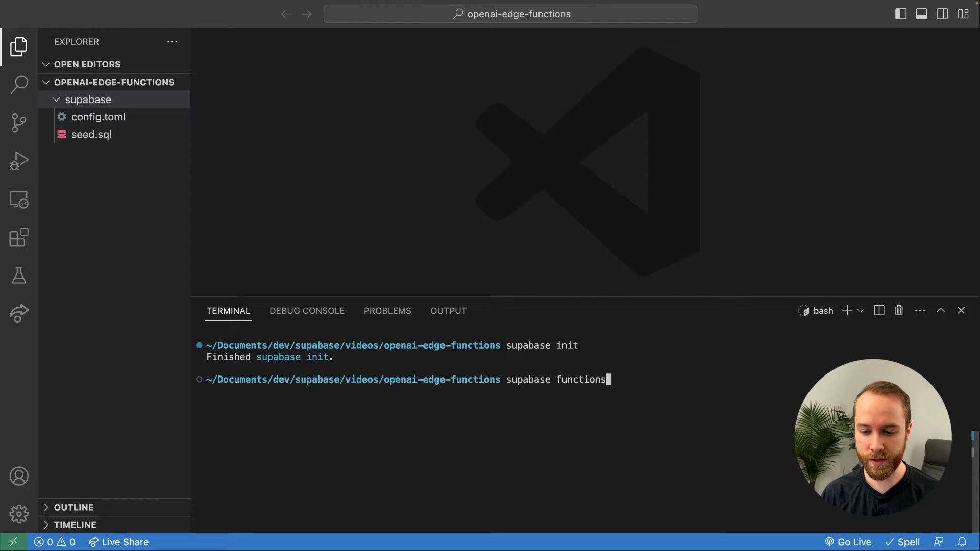
text(new)
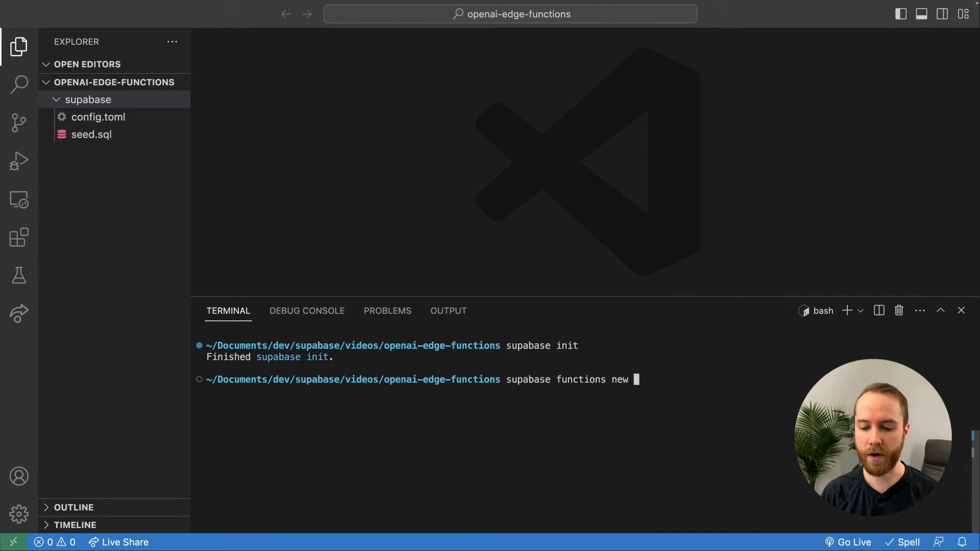
text(ope)
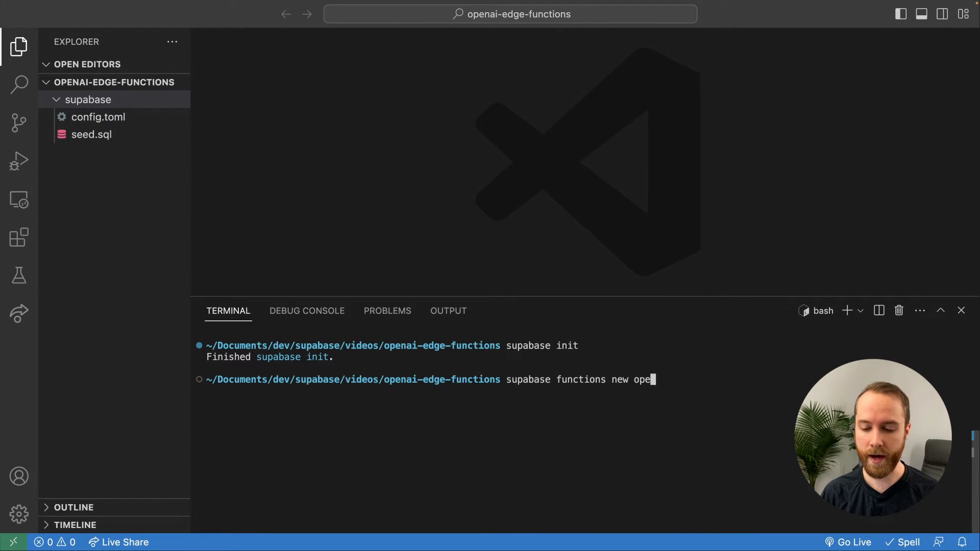
key(Return)
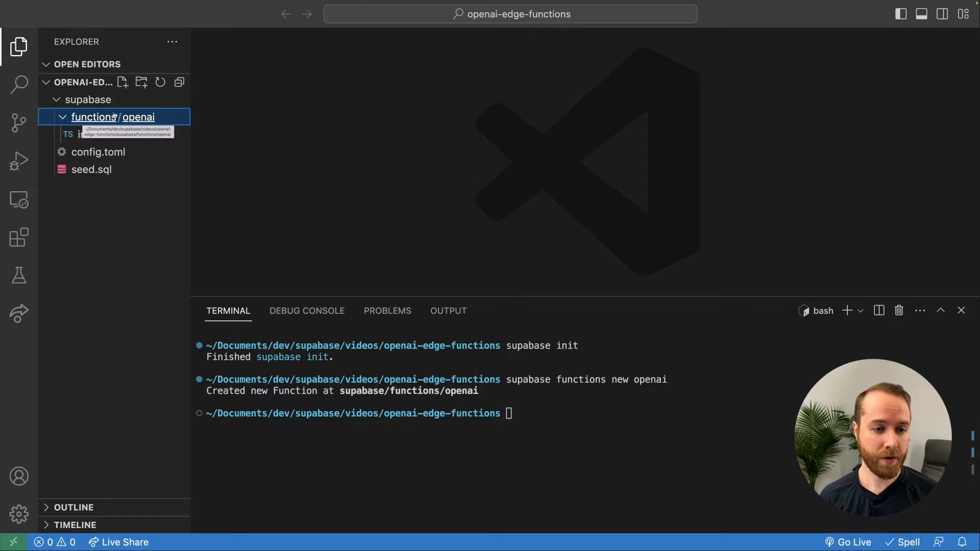
mouse_move(94, 135)
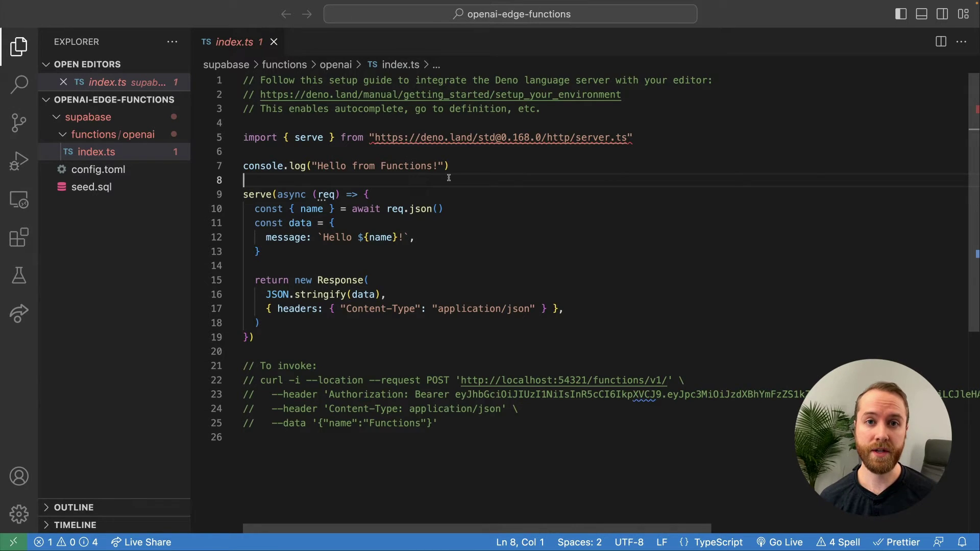
Step: Open supabase/functions/openai/index.ts and check the Extensions list for Deno
click(97, 152)
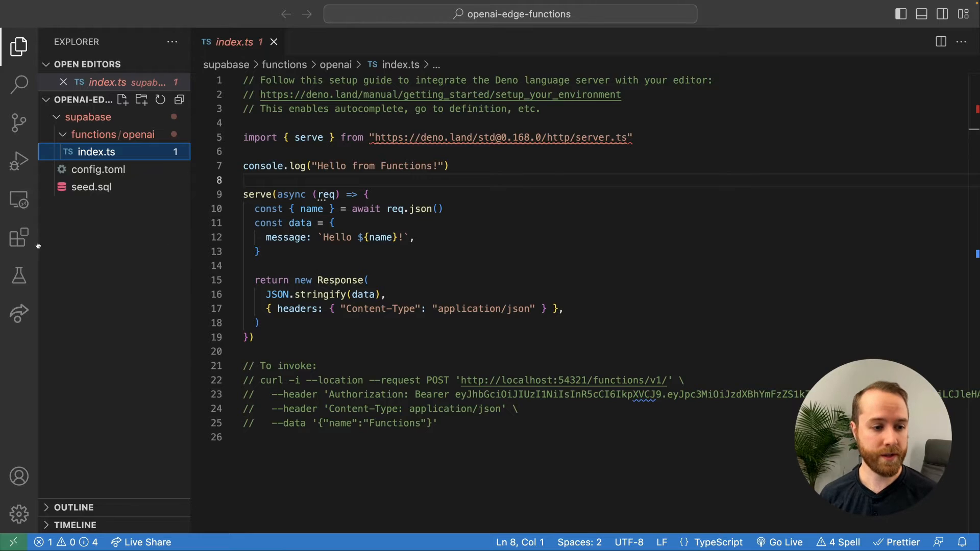
click(19, 237)
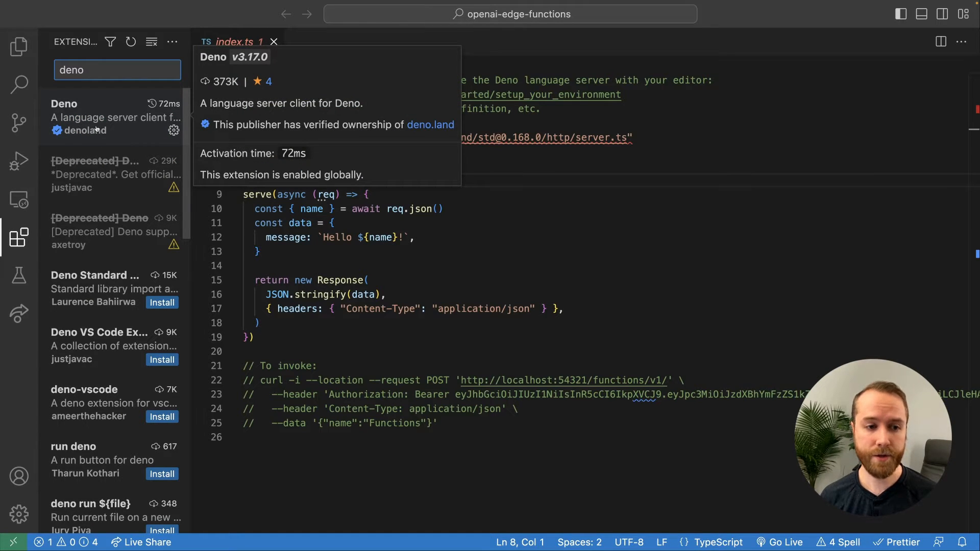
Step: Run 'Deno: Initialize Workspace Configuration' and answer the linting and unstable API prompts
click(19, 45)
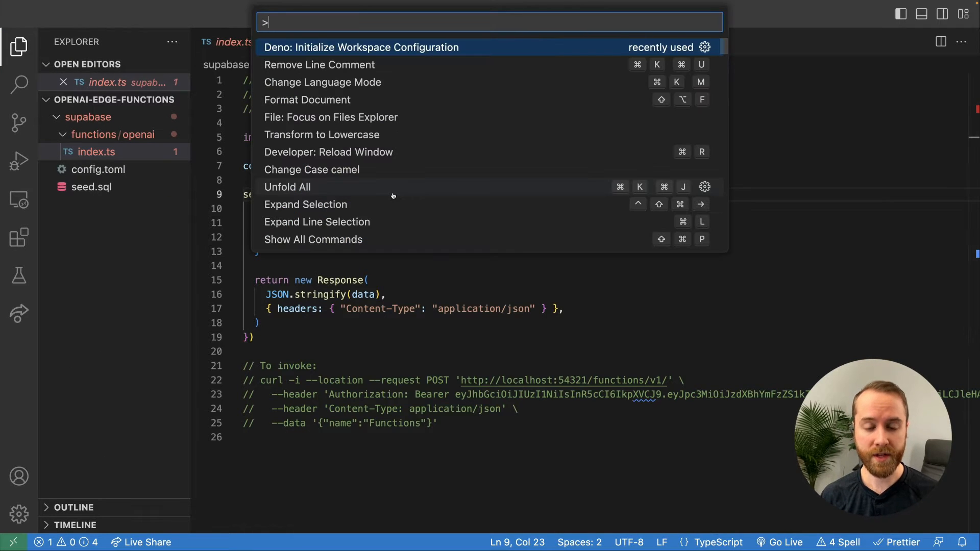
text(deno)
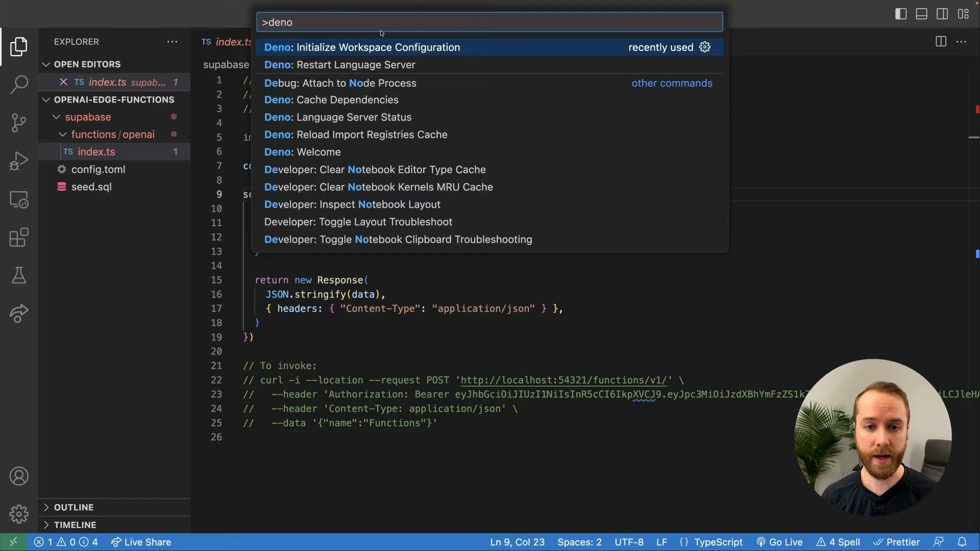
click(361, 47)
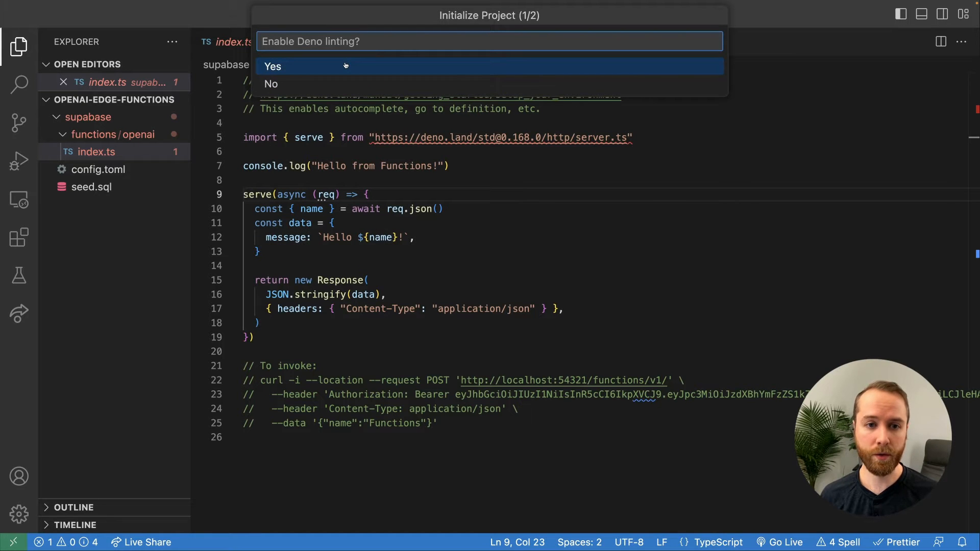
click(273, 67)
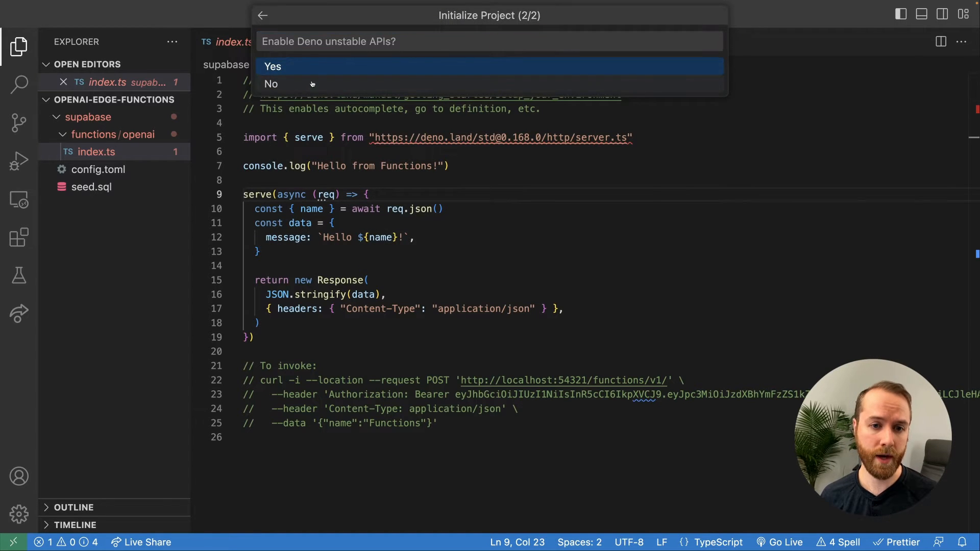
click(271, 84)
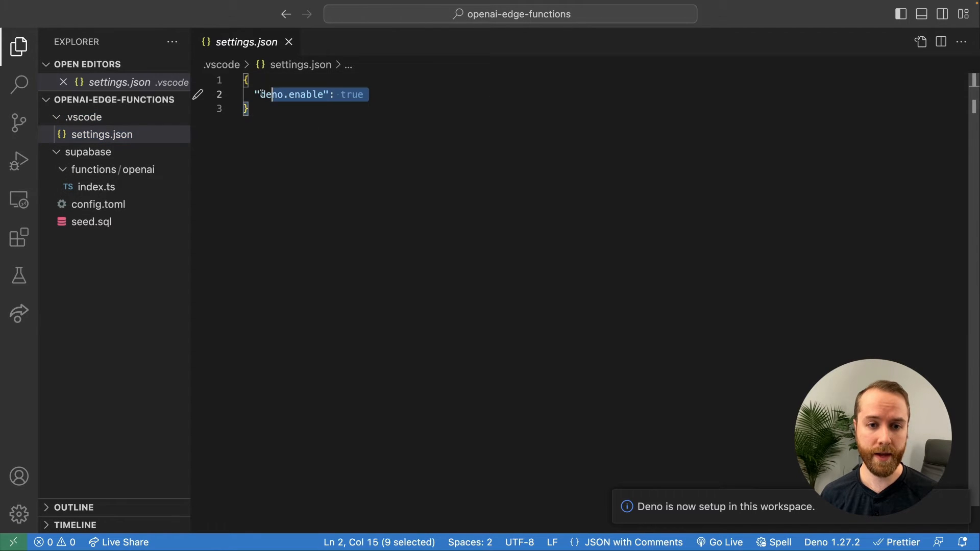
Step: Reopen index.ts and select, then deselect, the serve import line
click(289, 42)
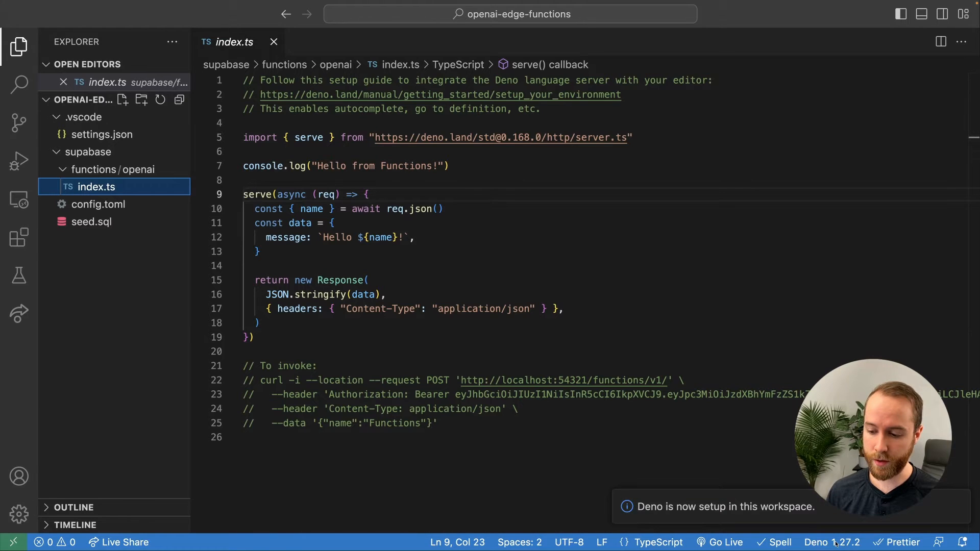
click(626, 151)
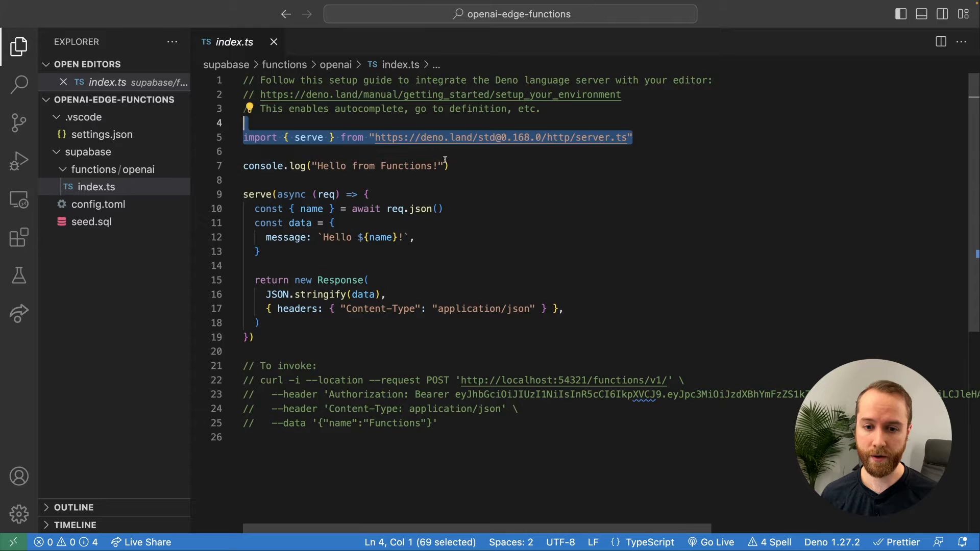
click(465, 180)
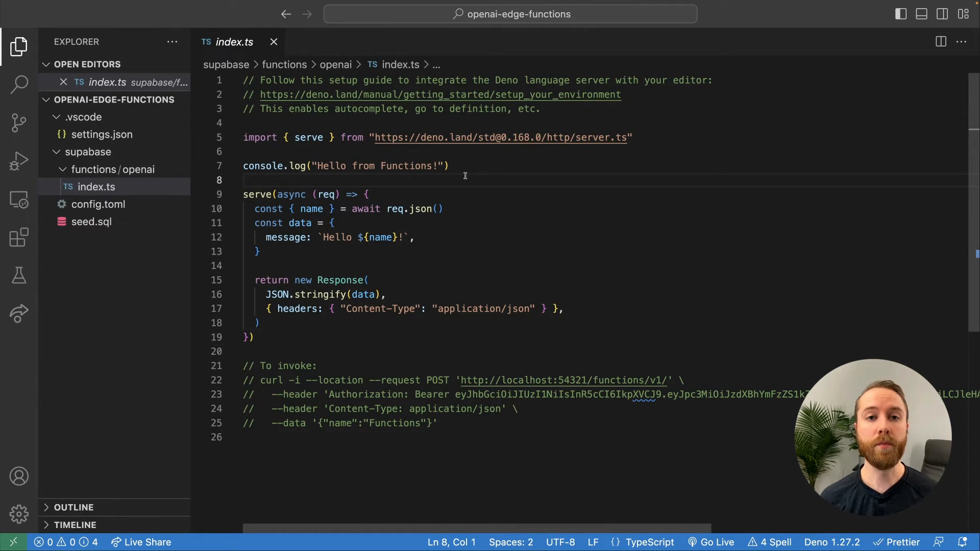
click(633, 137)
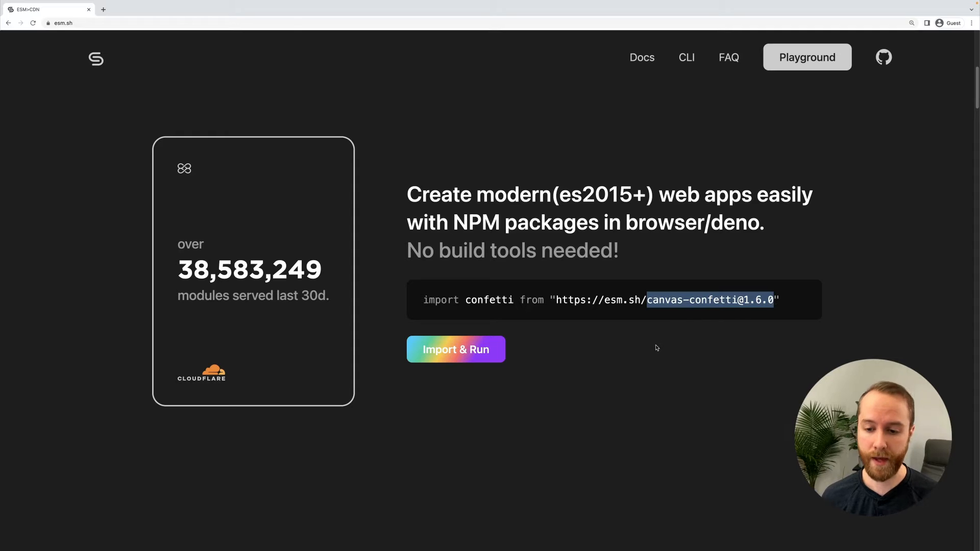
Step: Open Completions > Create completion in the OpenAI reference and switch the example to Node.js
click(140, 8)
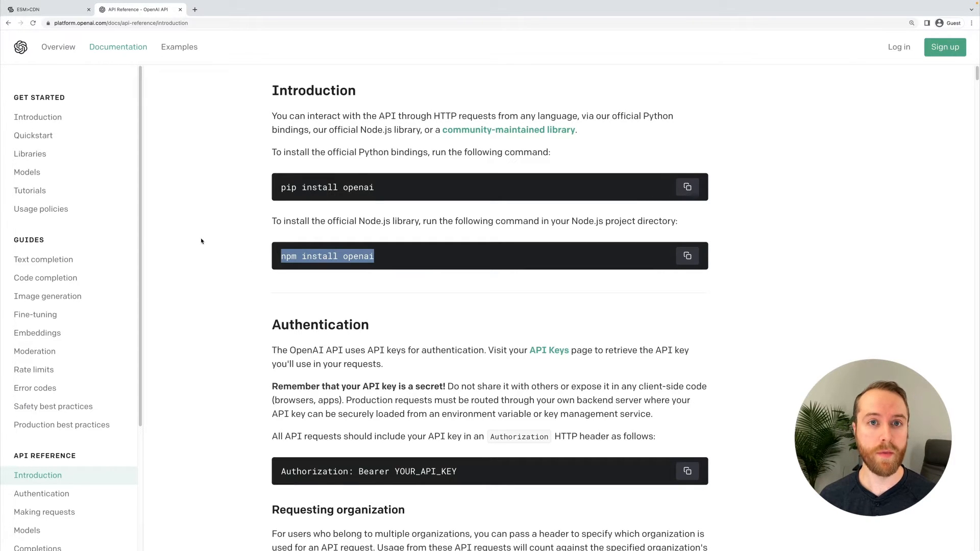
scroll(down, 3)
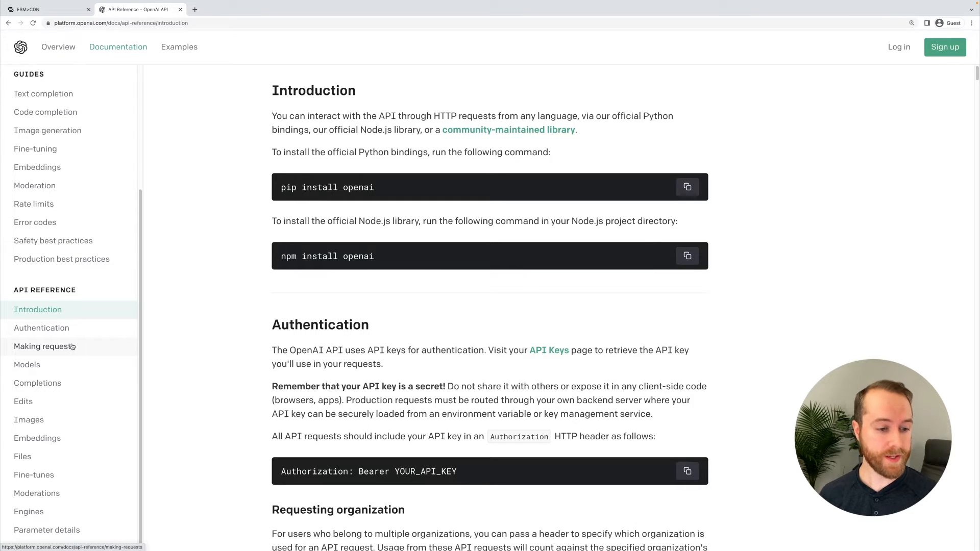
mouse_move(38, 438)
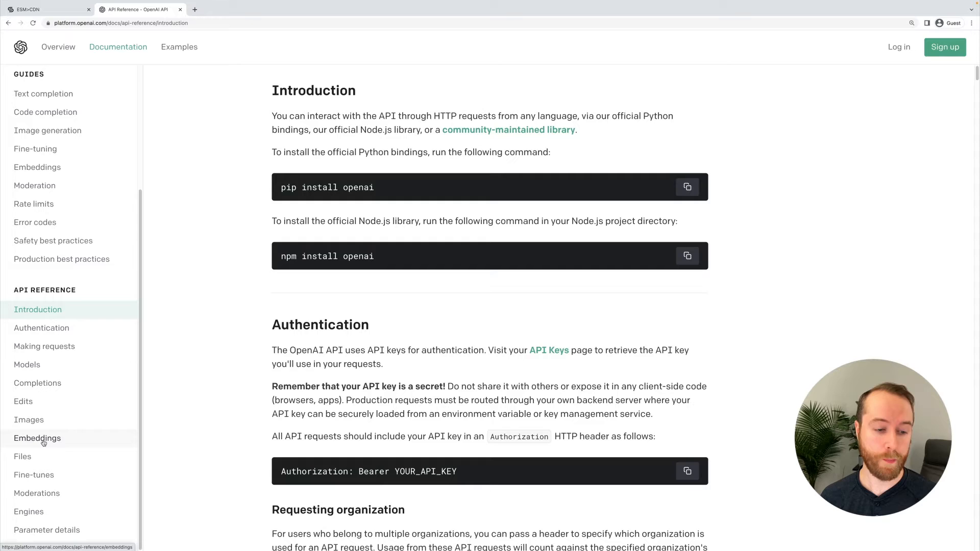
mouse_move(37, 382)
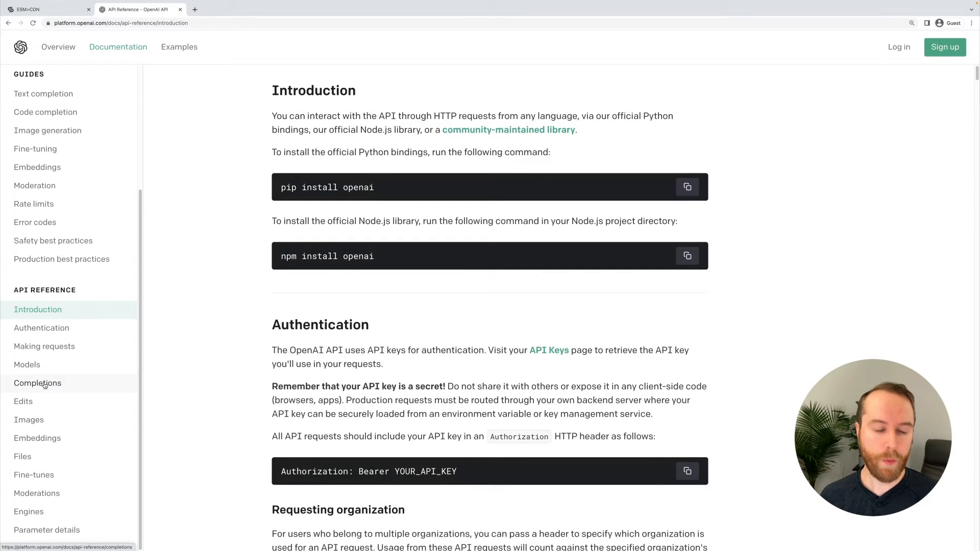
click(37, 382)
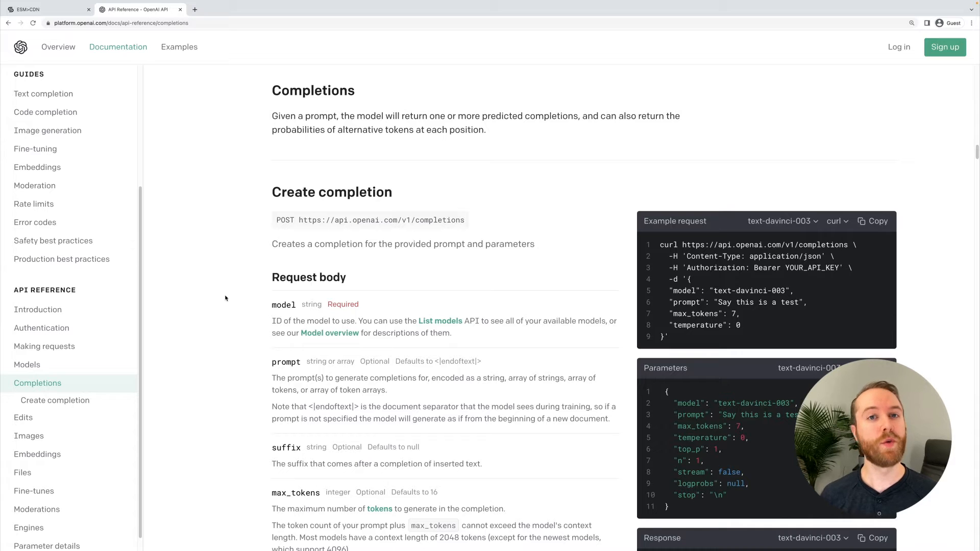
click(55, 400)
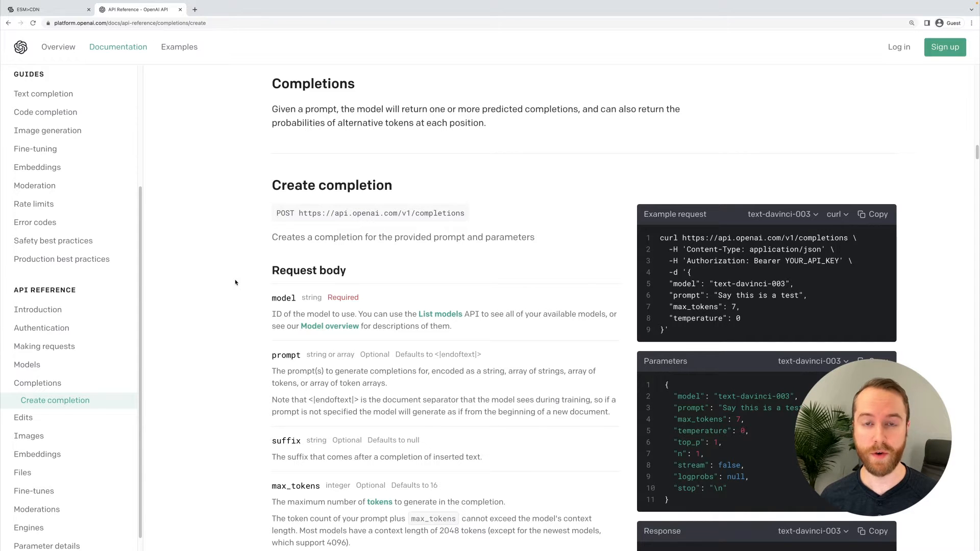
click(836, 213)
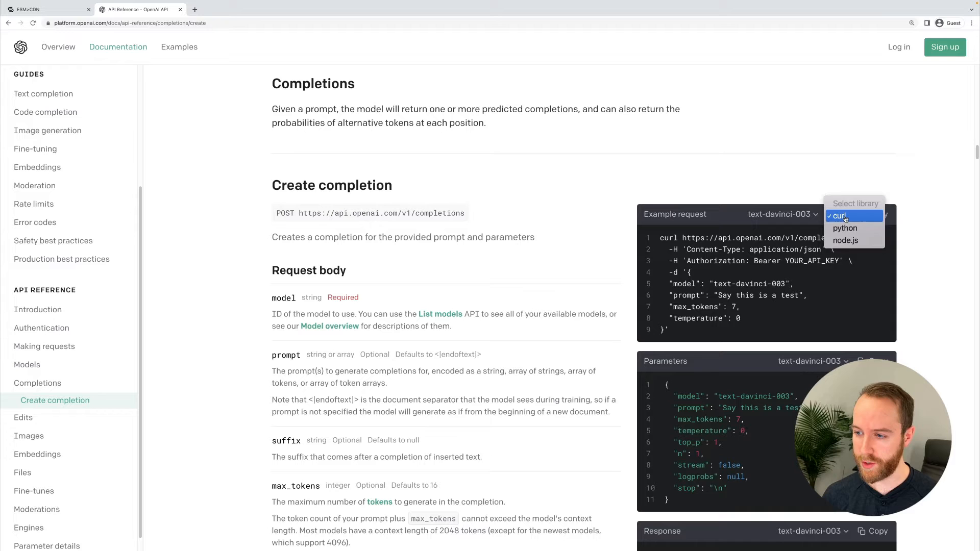
click(846, 240)
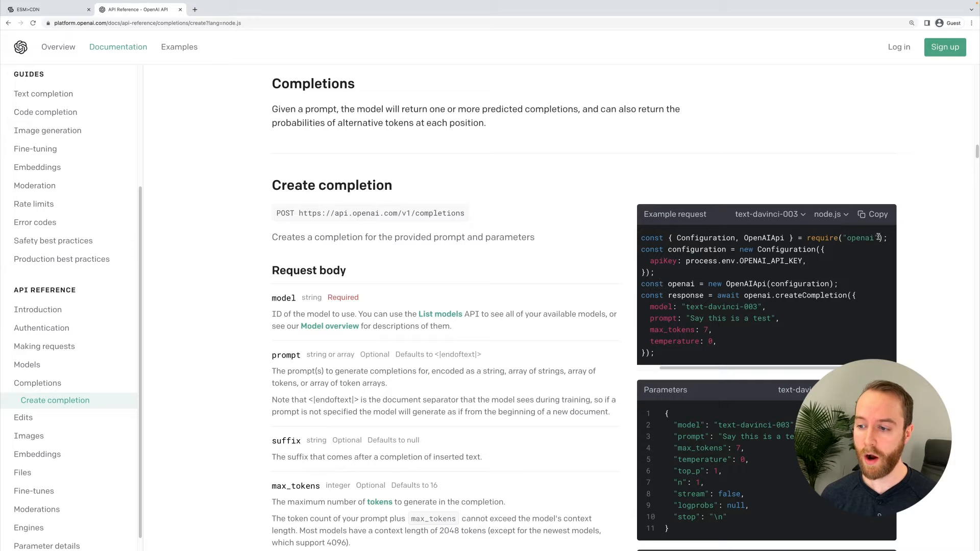
mouse_move(495, 195)
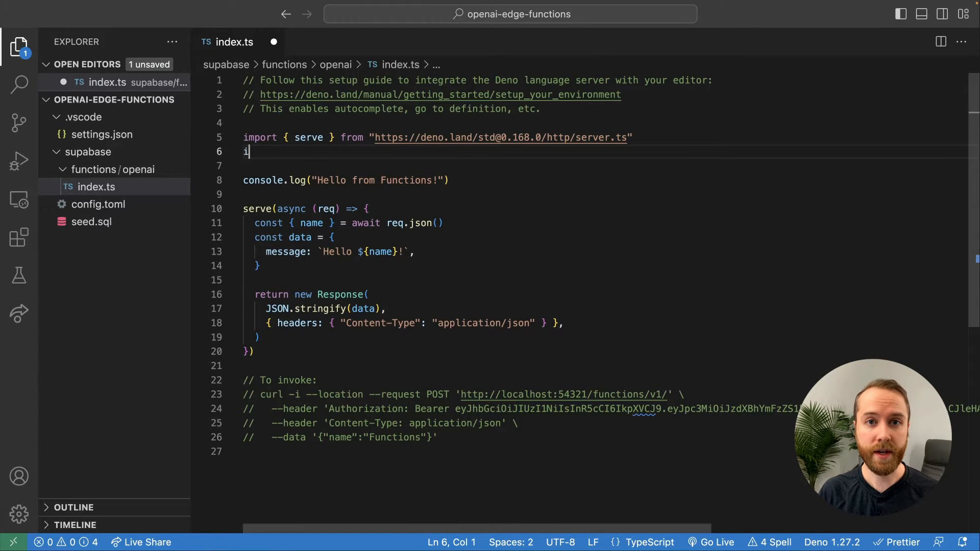
text(mport openai from ')
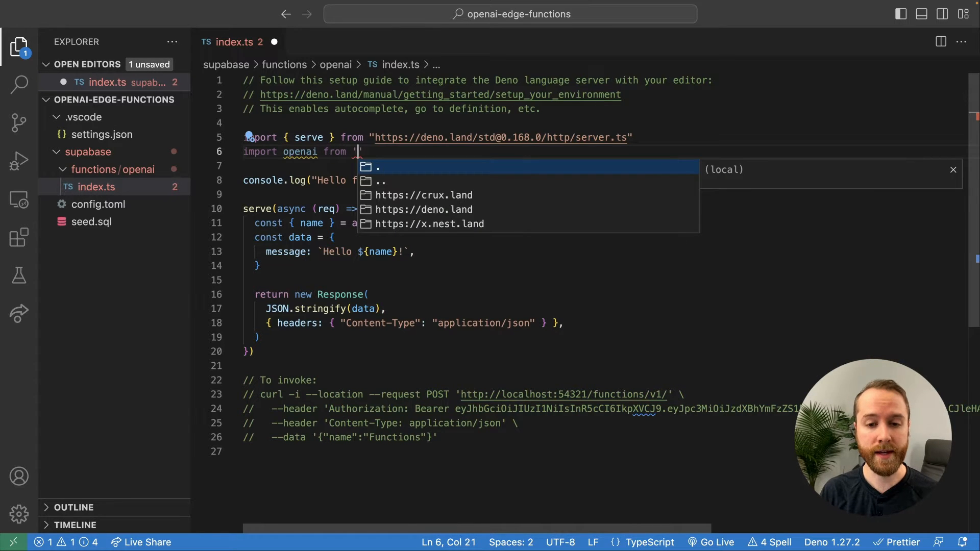
text(https://esm.sh/openai@3.0.0)
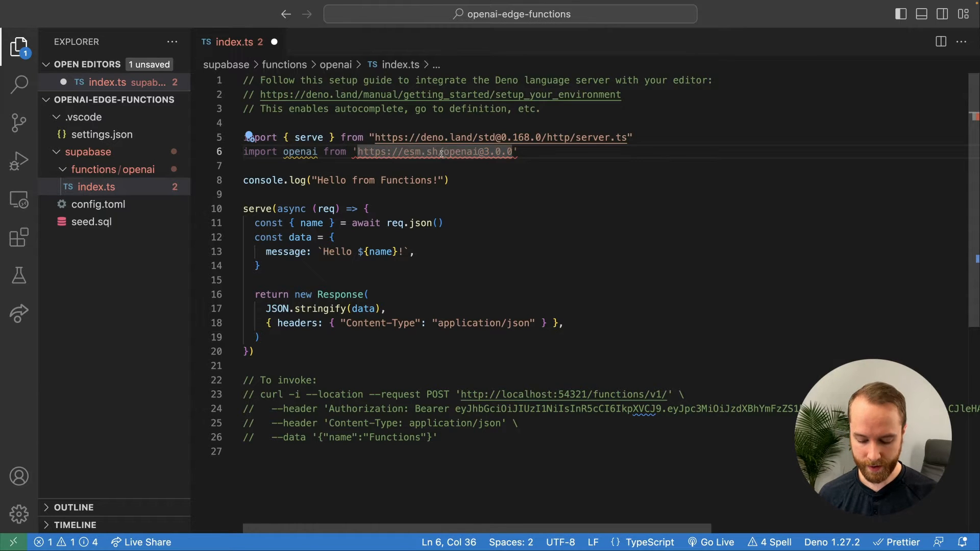
click(434, 151)
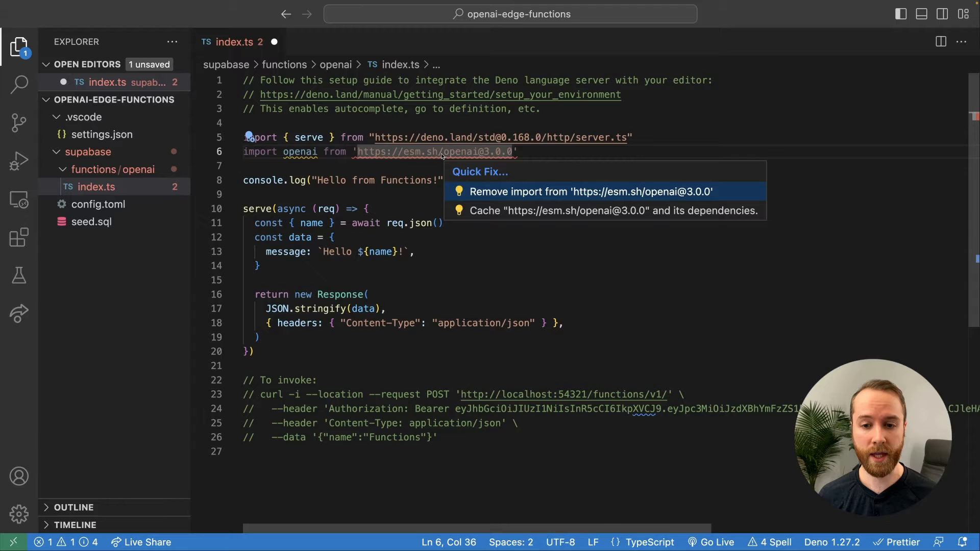
mouse_move(507, 211)
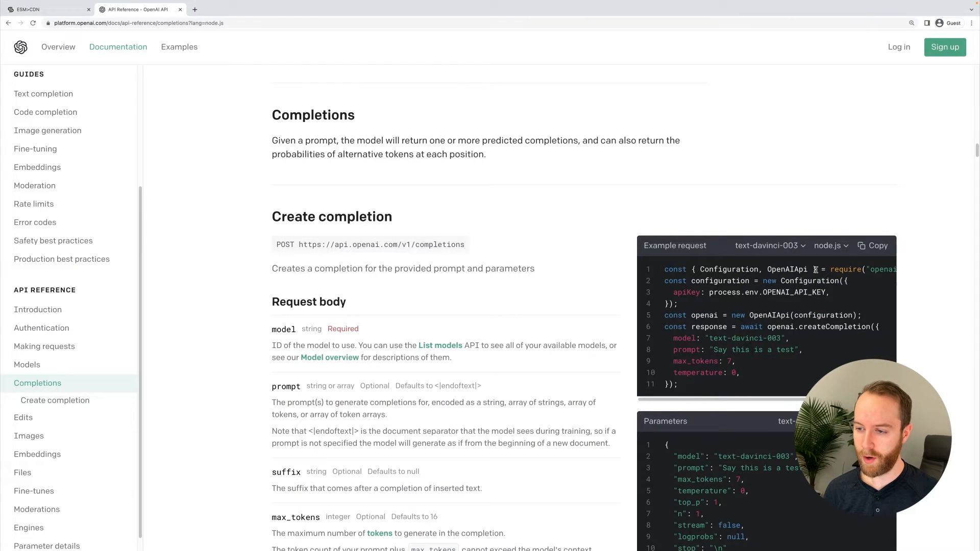
Step: Paste the { Configuration, OpenAIApi } import and OPENAI_API_KEY client setup from the docs
double_click(750, 269)
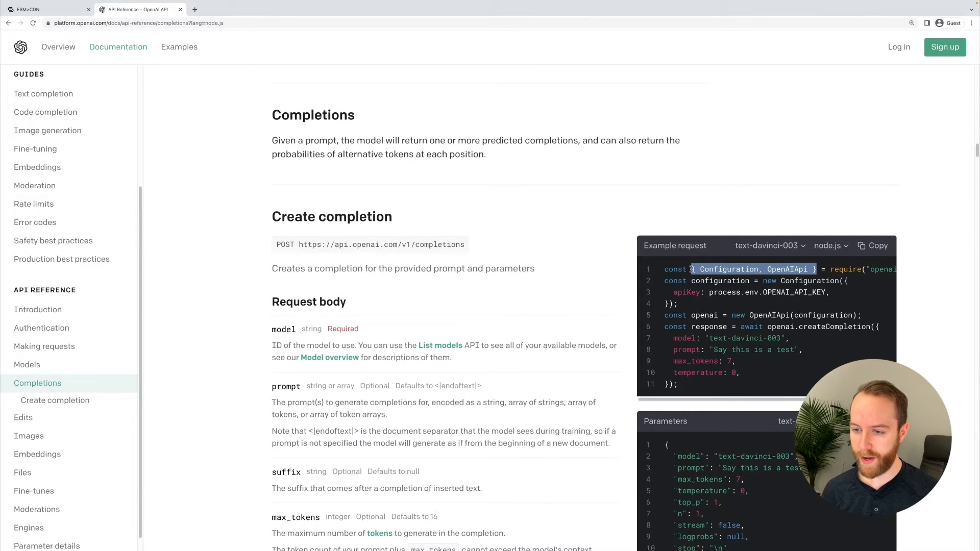
mouse_move(724, 305)
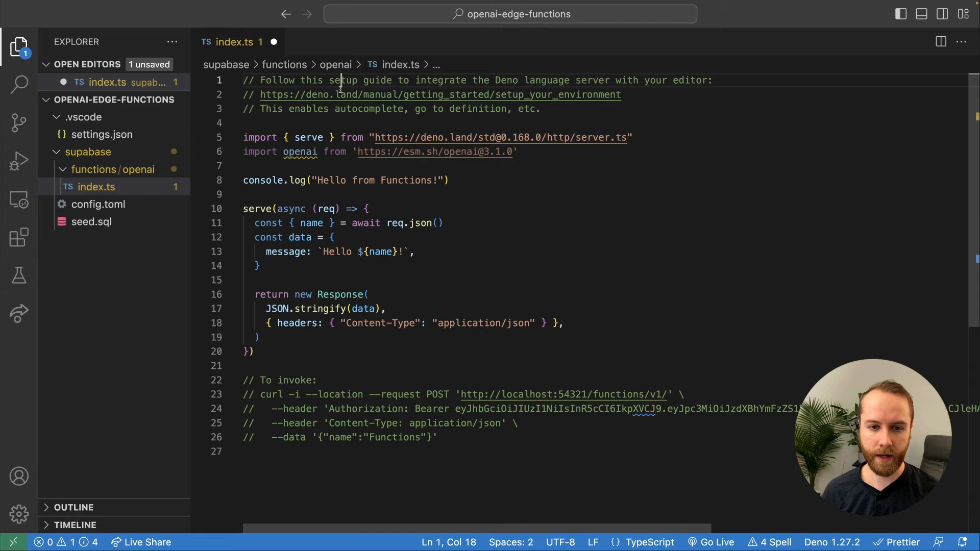
text({ Configuration, OpenAIApi })
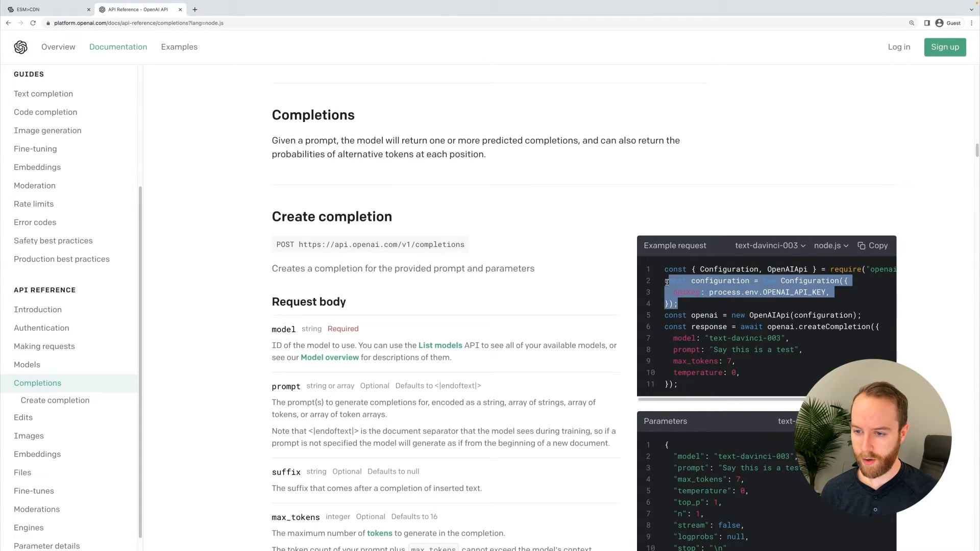
mouse_move(573, 257)
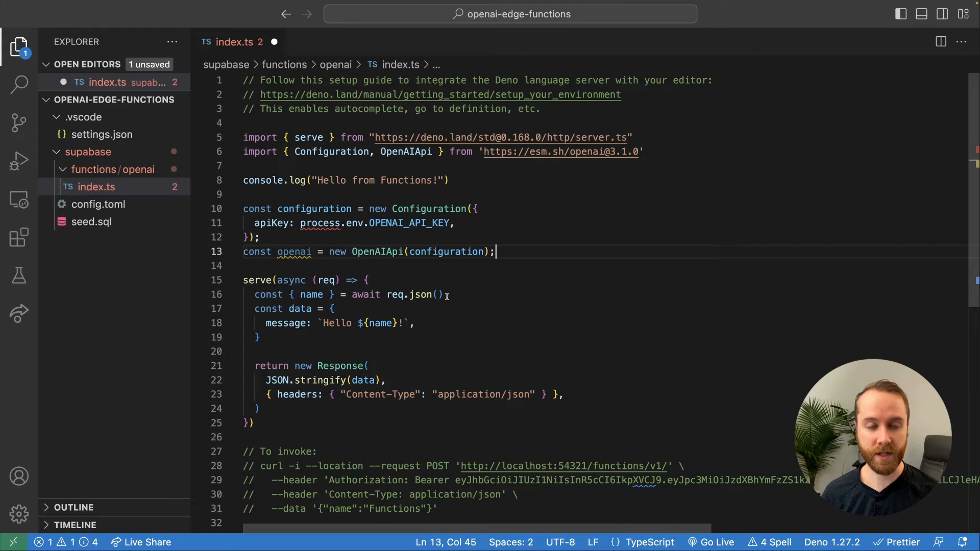
click(250, 266)
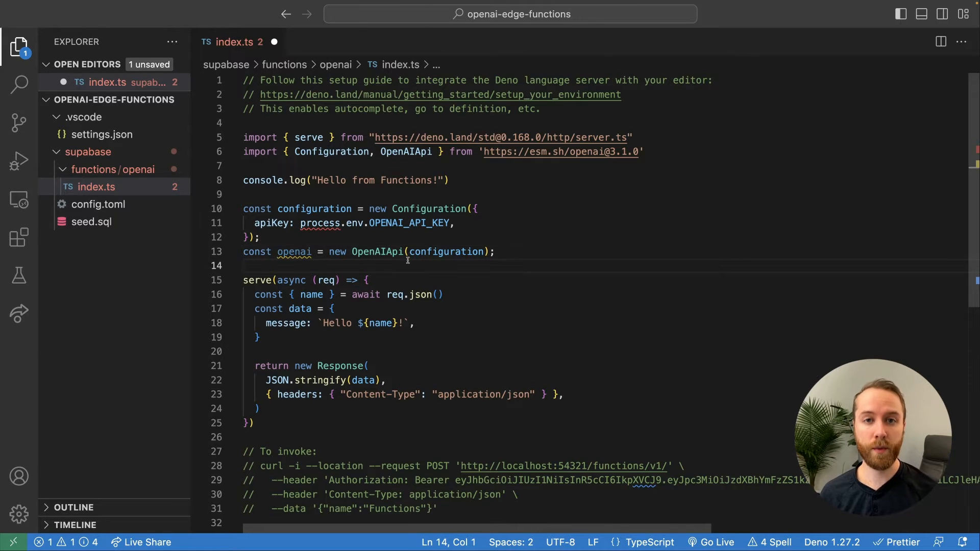
Step: Replace process.env with Deno.env.get("OPENAI_API_KEY"), using Deno's environment variable example
double_click(322, 223)
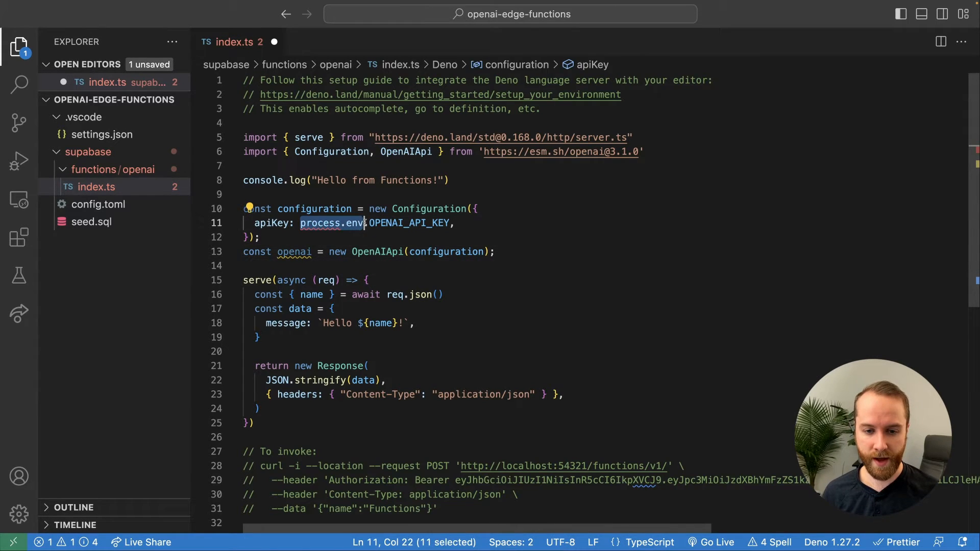
click(375, 251)
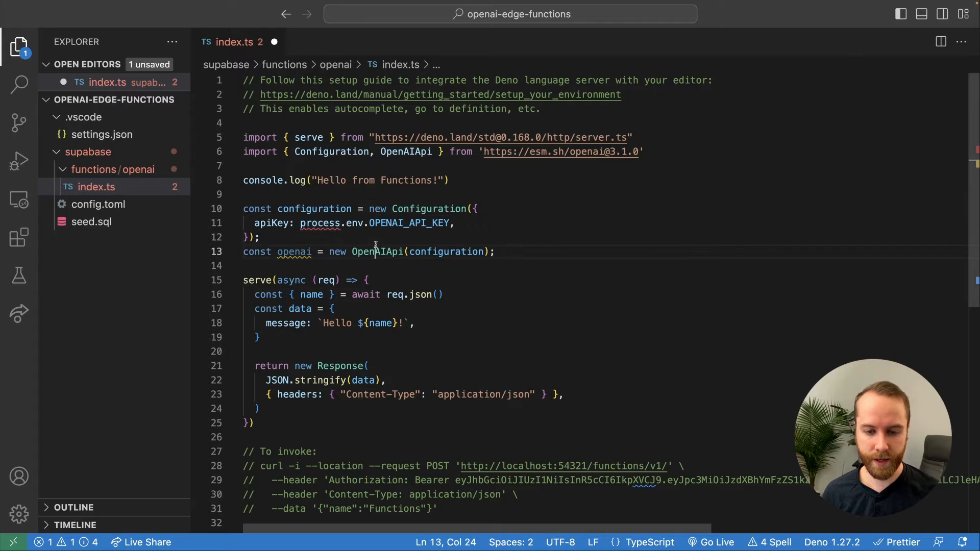
click(231, 9)
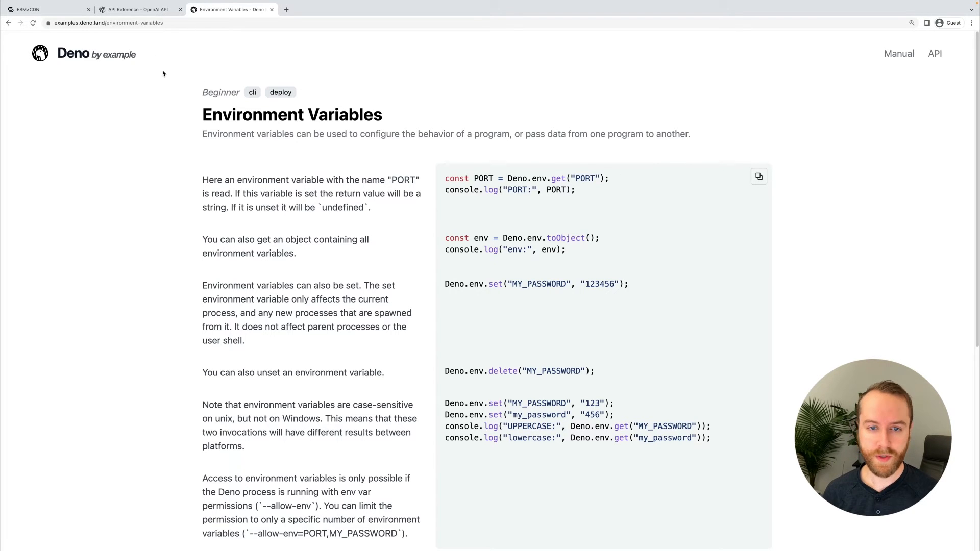
double_click(586, 179)
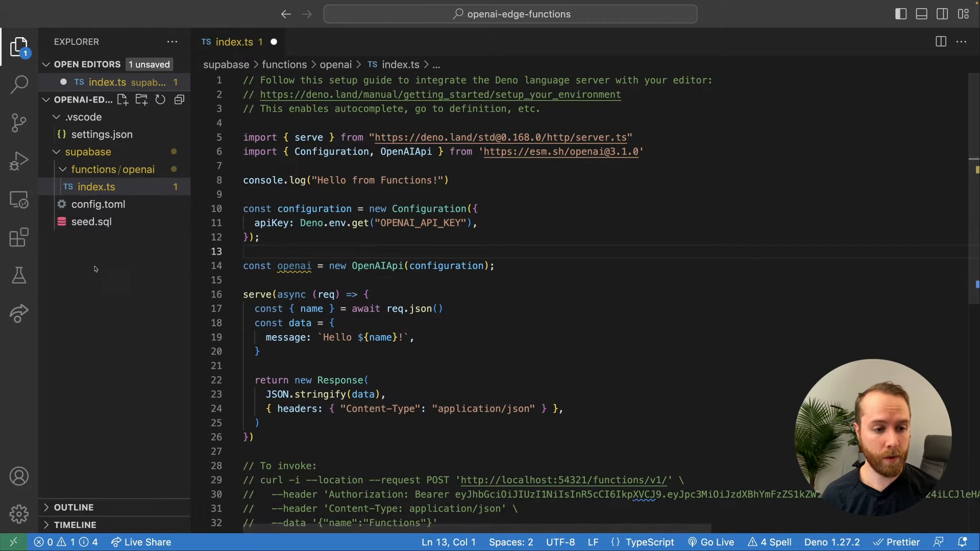
Step: Create .env.local in the project root and begin an OPENAI_API_KEY= line
click(123, 100)
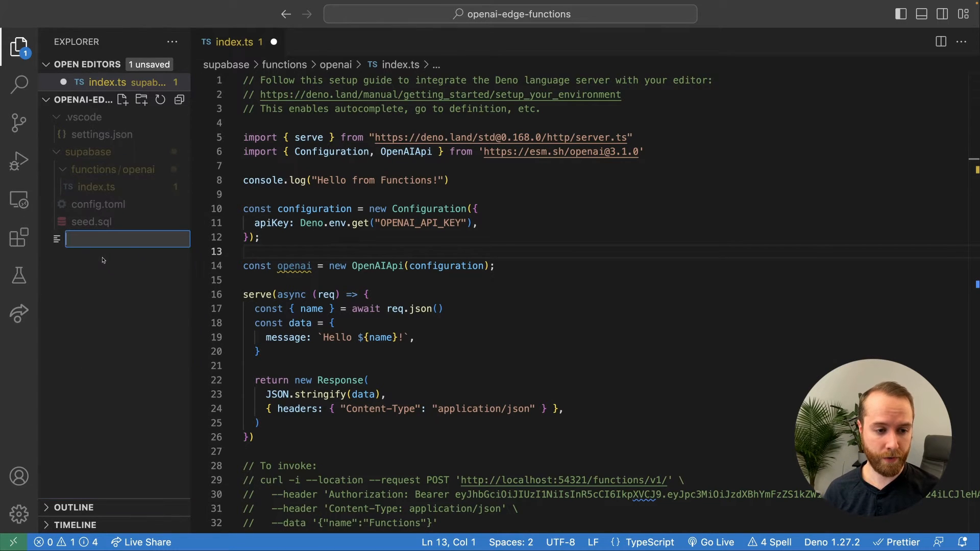
text(.env.local)
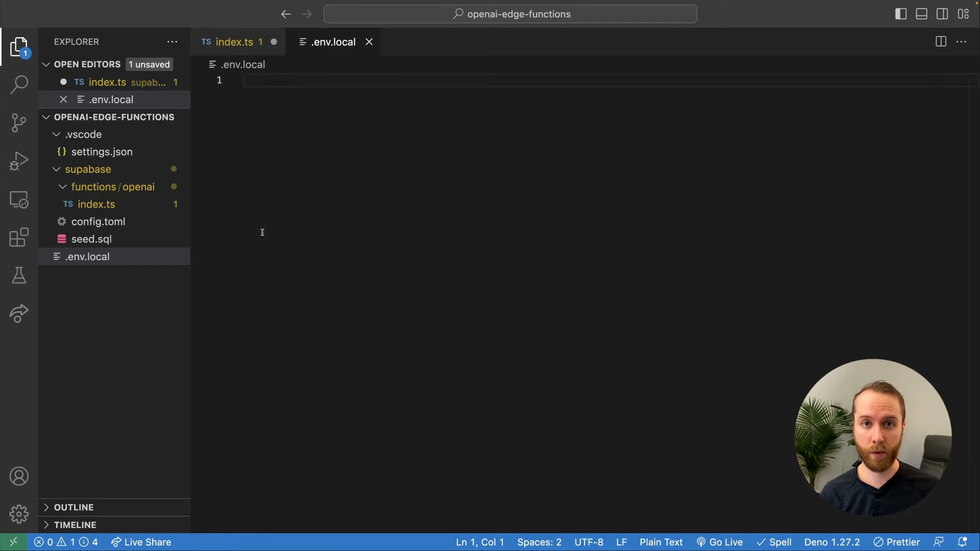
text(OPENAI_API_KEY)
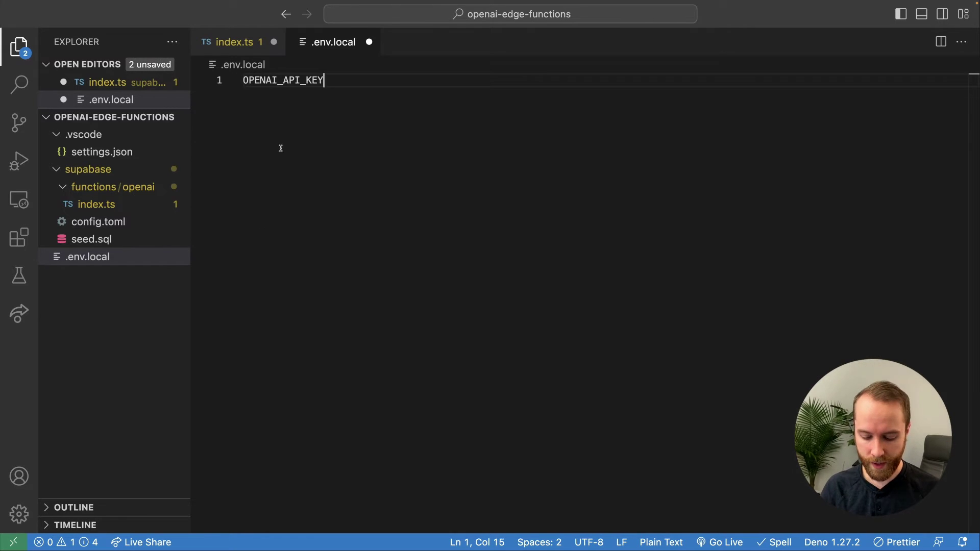
text(=)
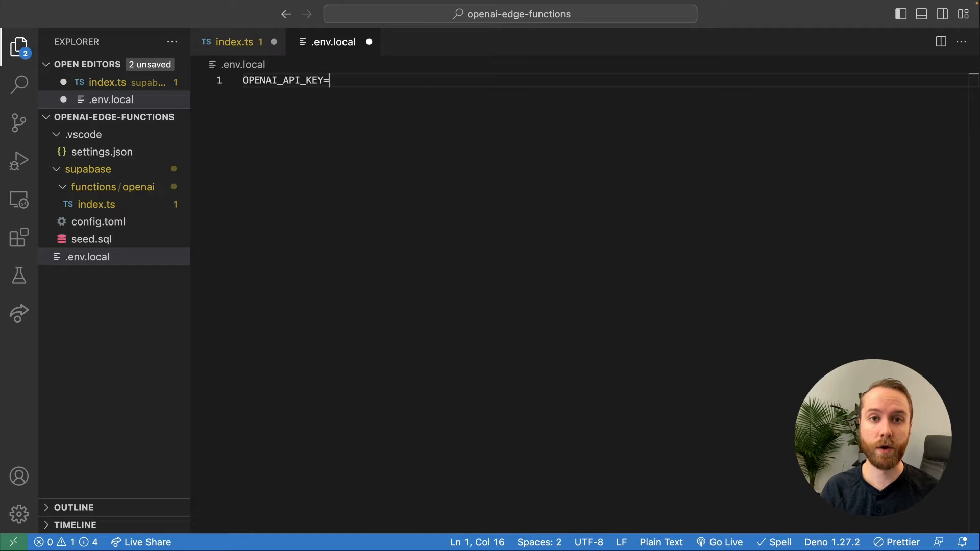
click(233, 42)
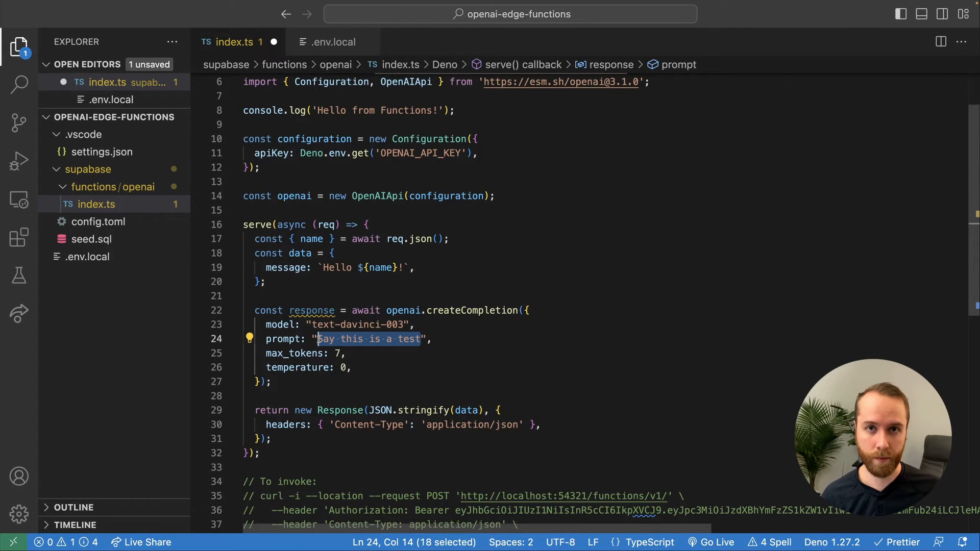
Step: Insert const response = await openai.createCompletion with text-davinci-003, max_tokens 7, temperature 0
click(362, 353)
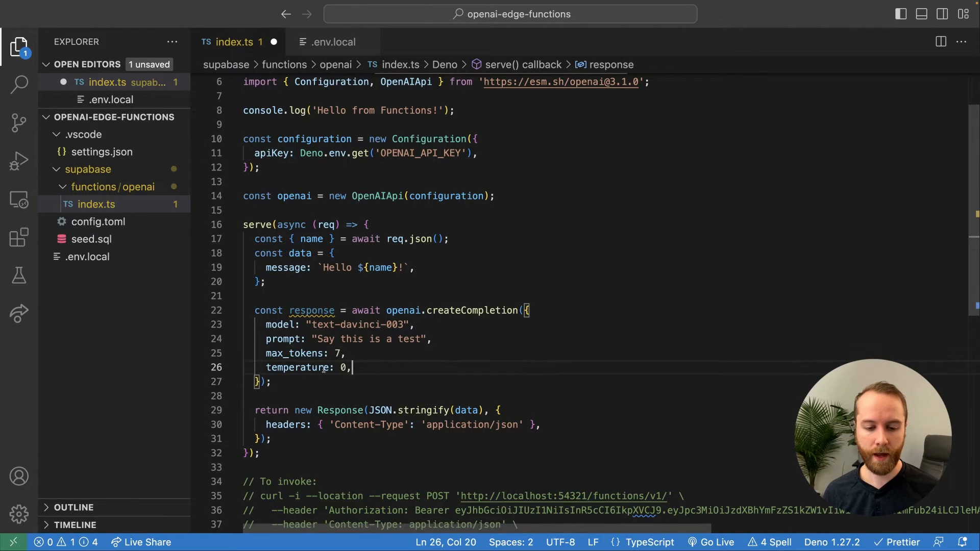
click(275, 381)
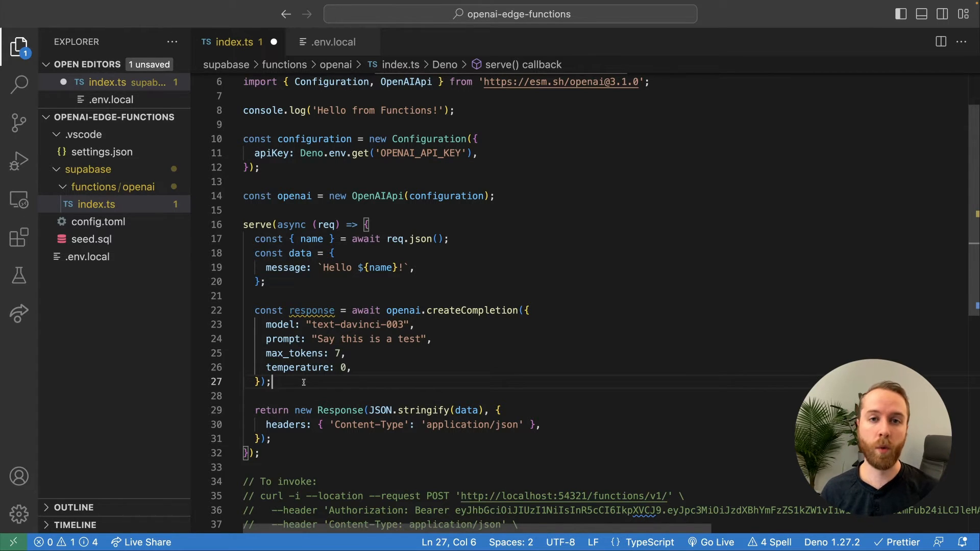
Step: Inspect createCompletion's response typings (data.choices items with text), then return to index.ts
scroll(down, 3)
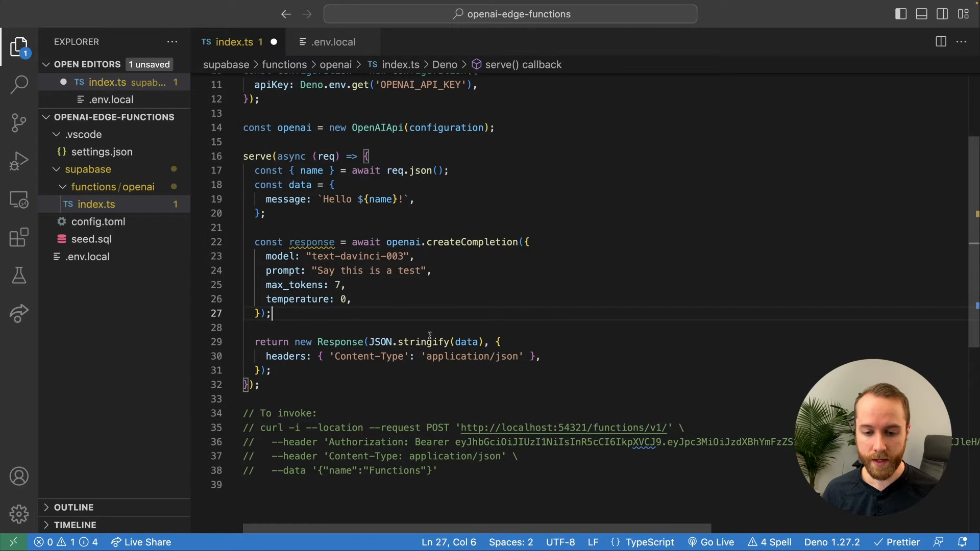
click(267, 213)
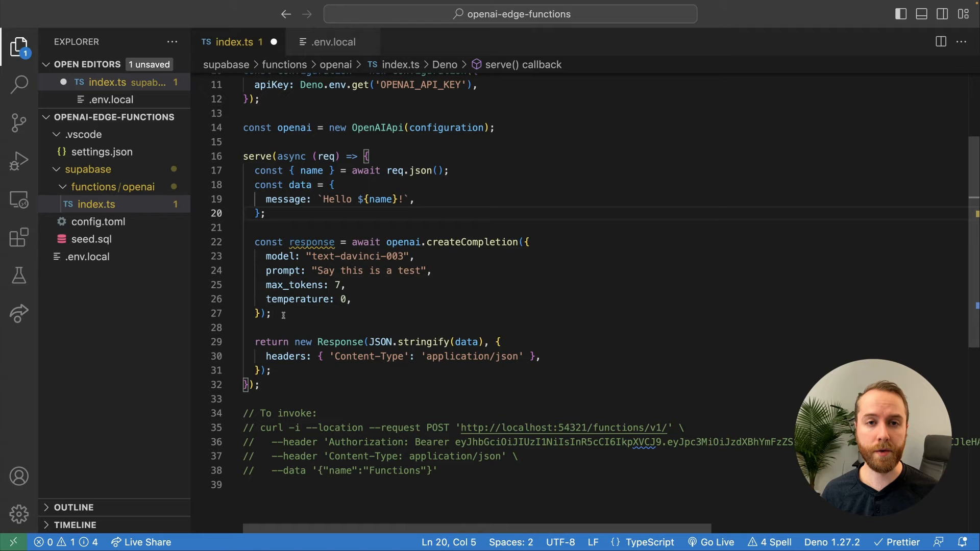
click(270, 324)
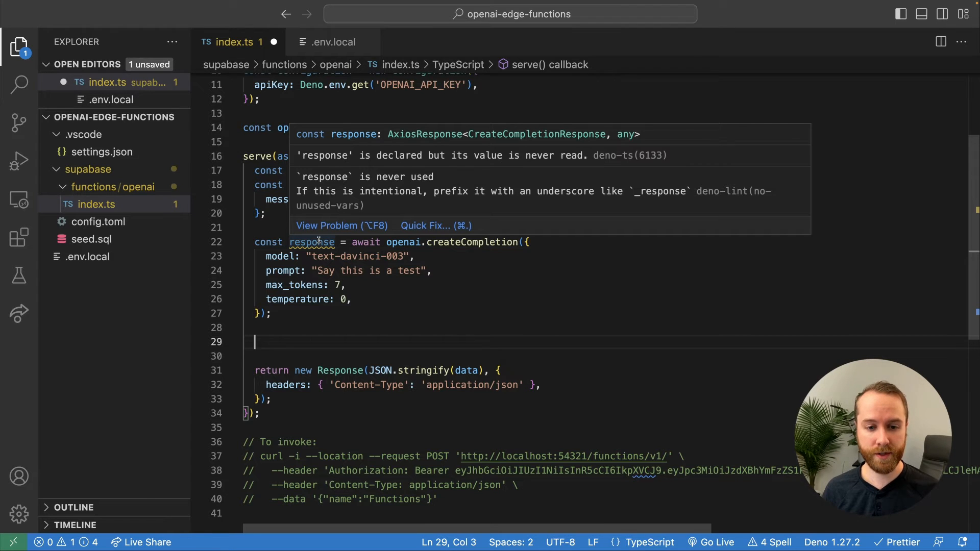
mouse_move(475, 242)
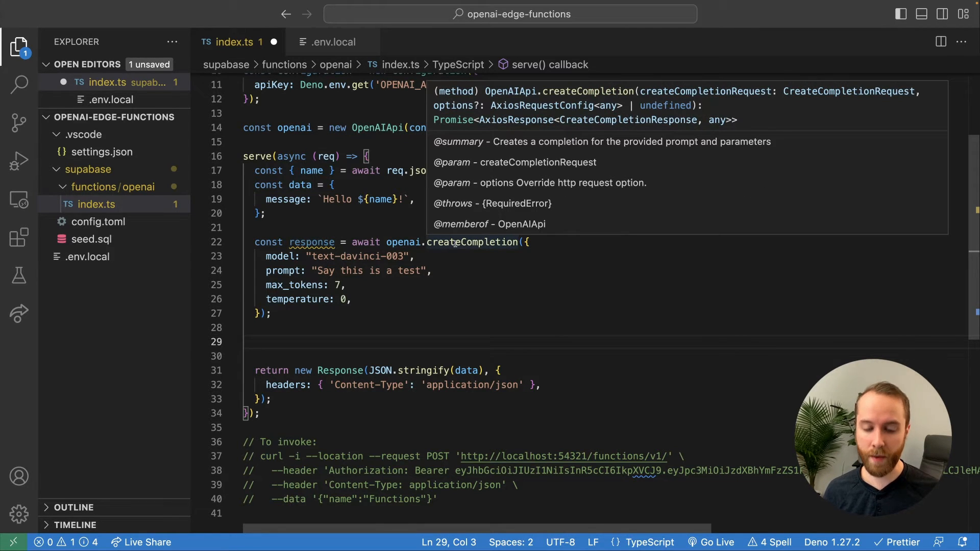
mouse_move(471, 242)
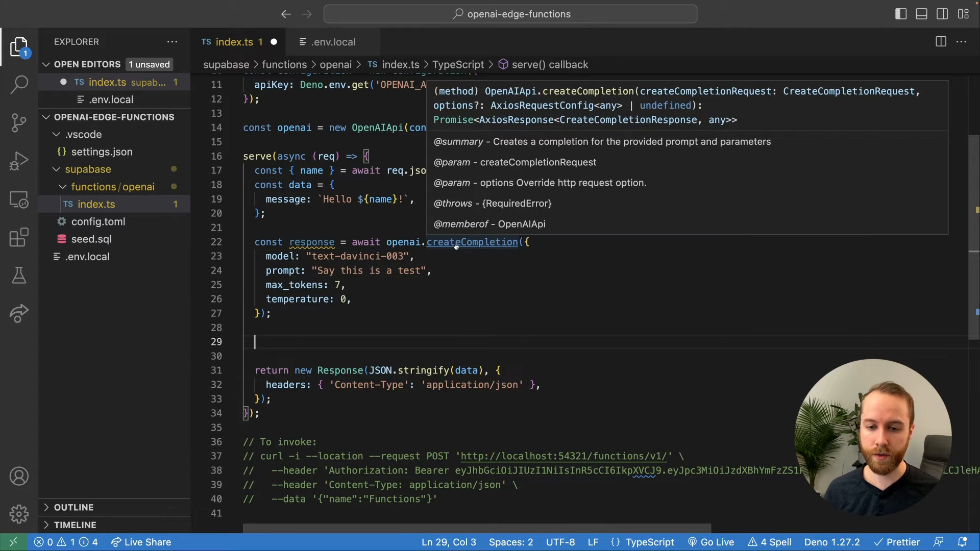
click(471, 242)
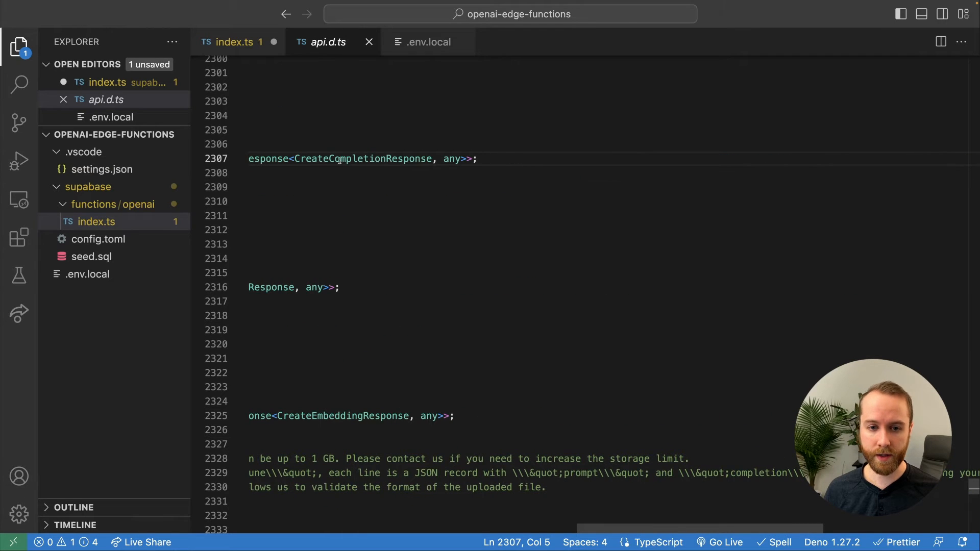
scroll(up, 3)
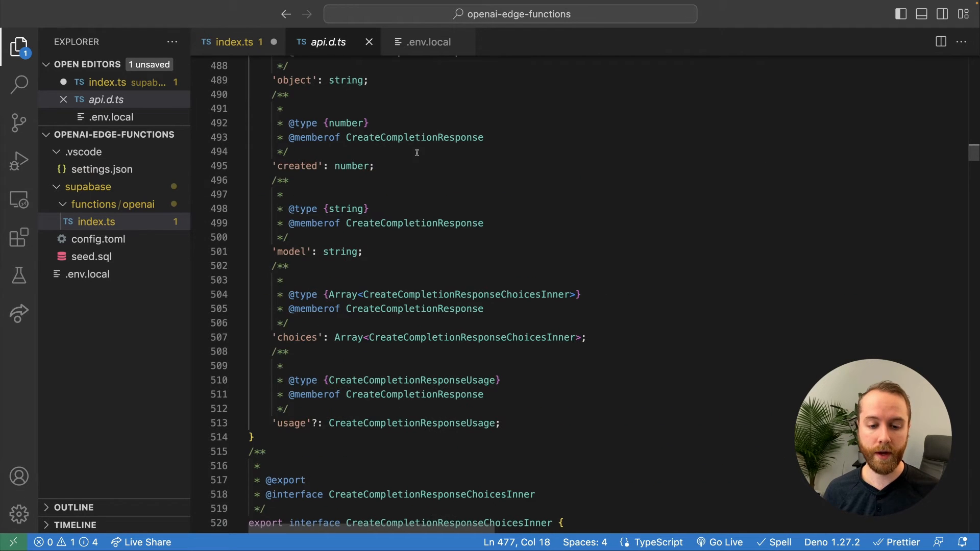
scroll(down, 3)
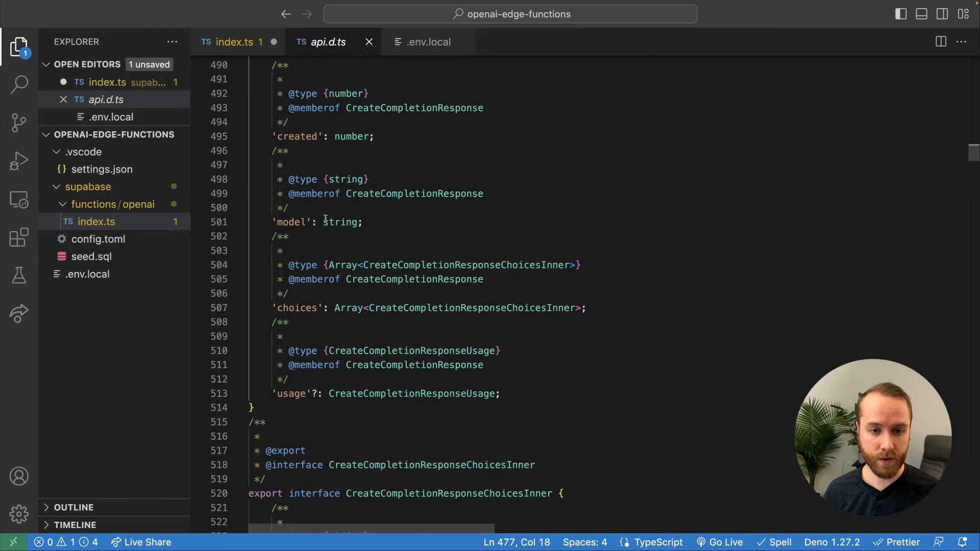
mouse_move(365, 315)
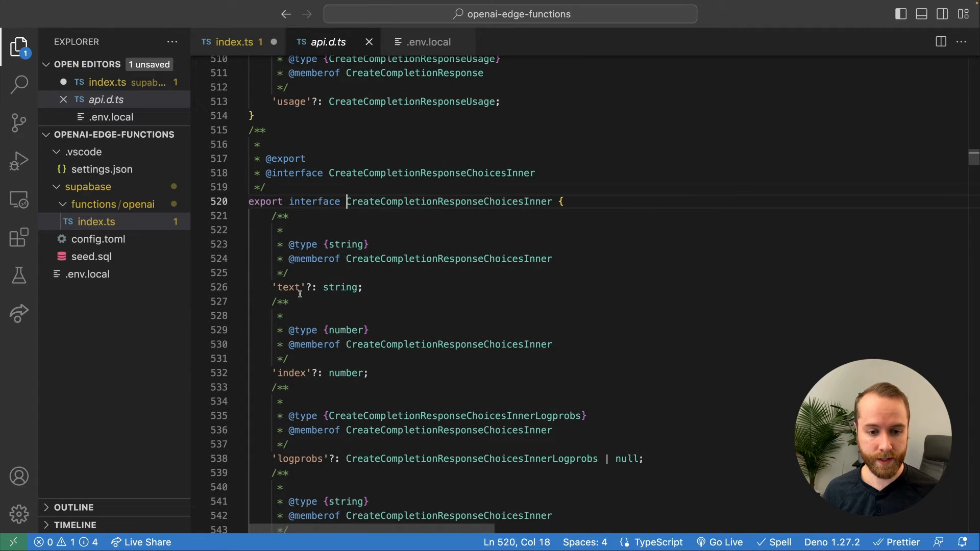
double_click(288, 286)
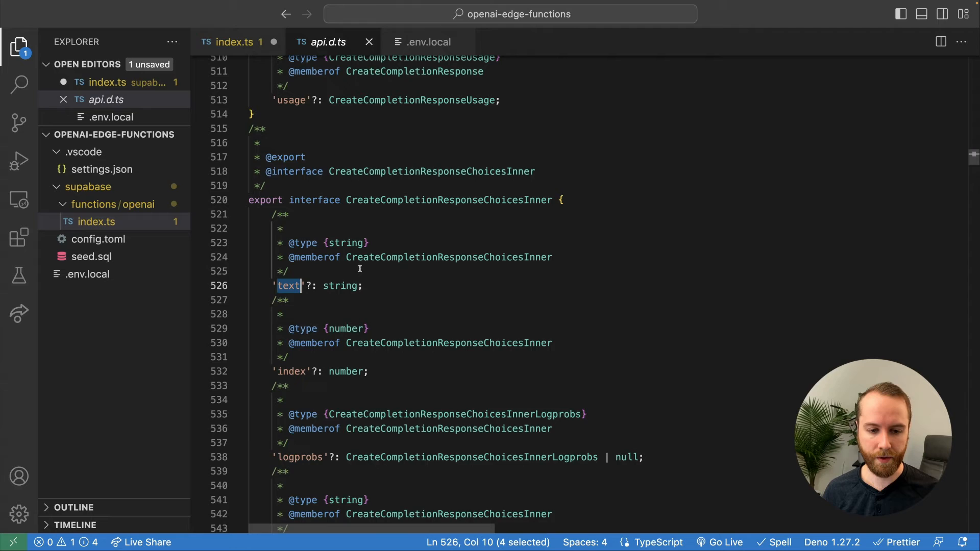
click(234, 42)
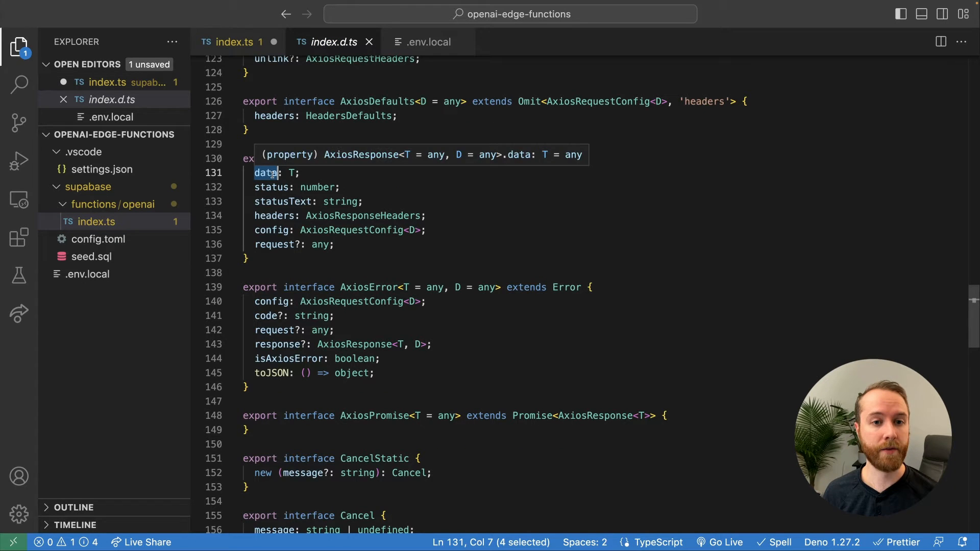
click(231, 42)
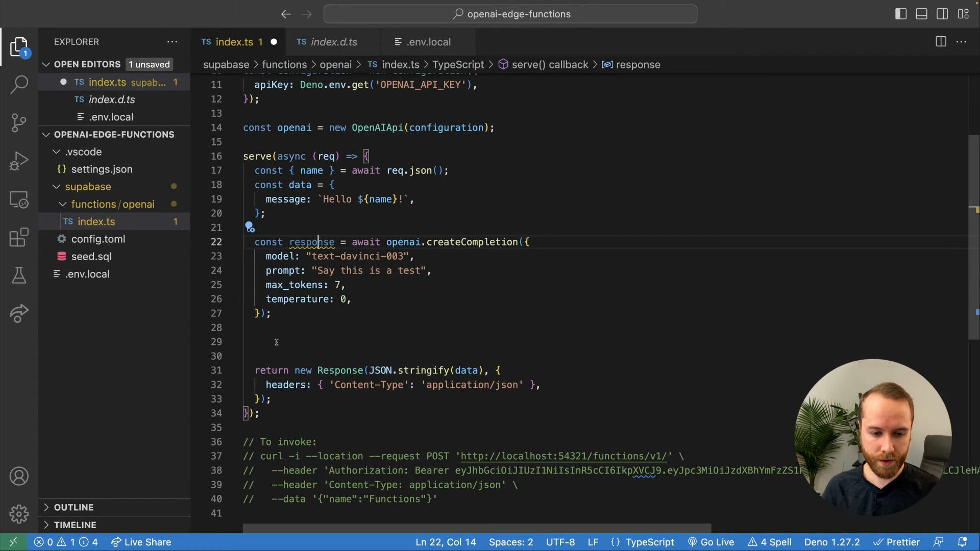
Step: Below createCompletion, destructure id and choices[0].text from response's data
text(const { data } =)
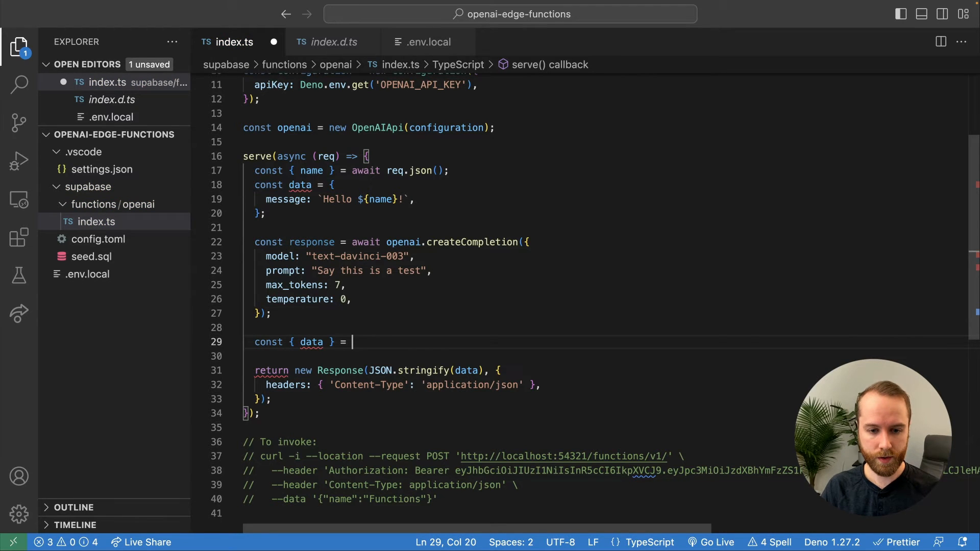
text(response;)
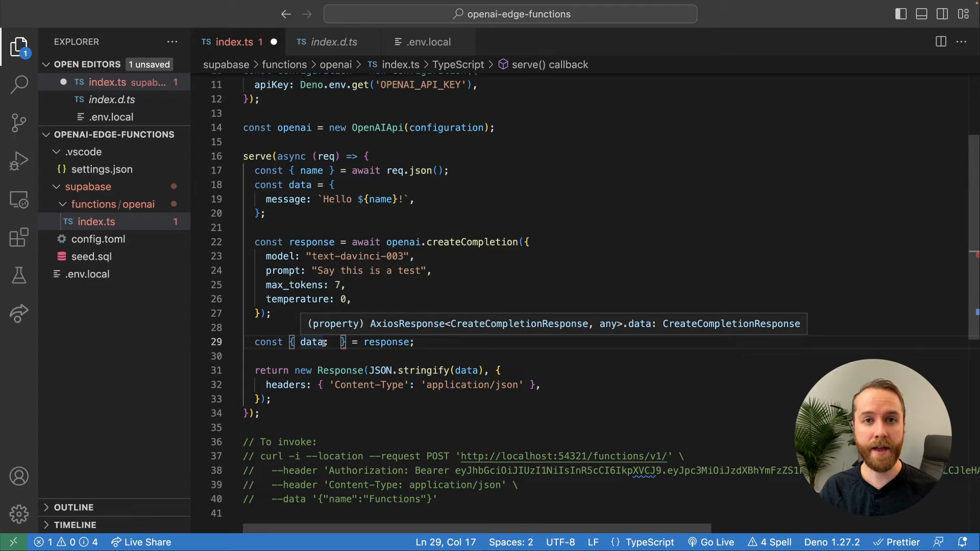
text(choices:)
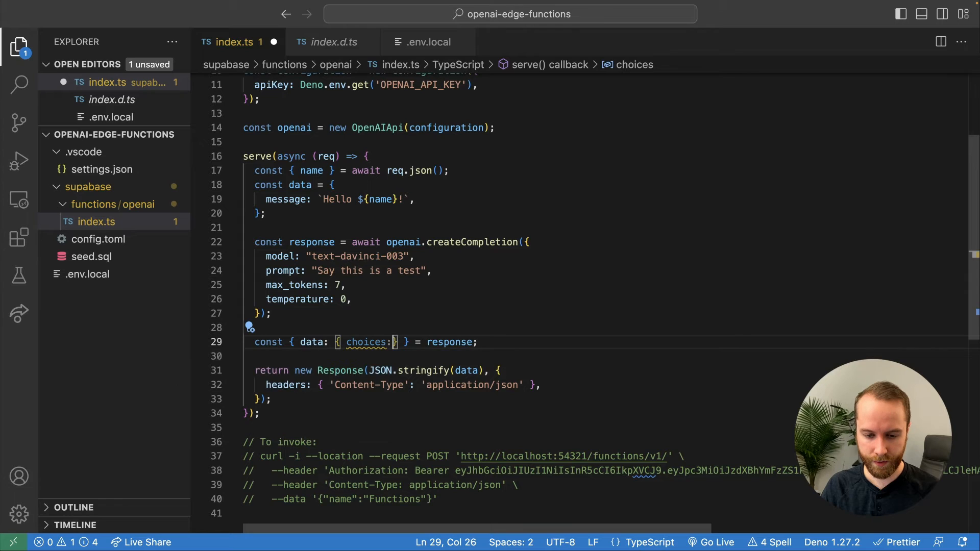
text([])
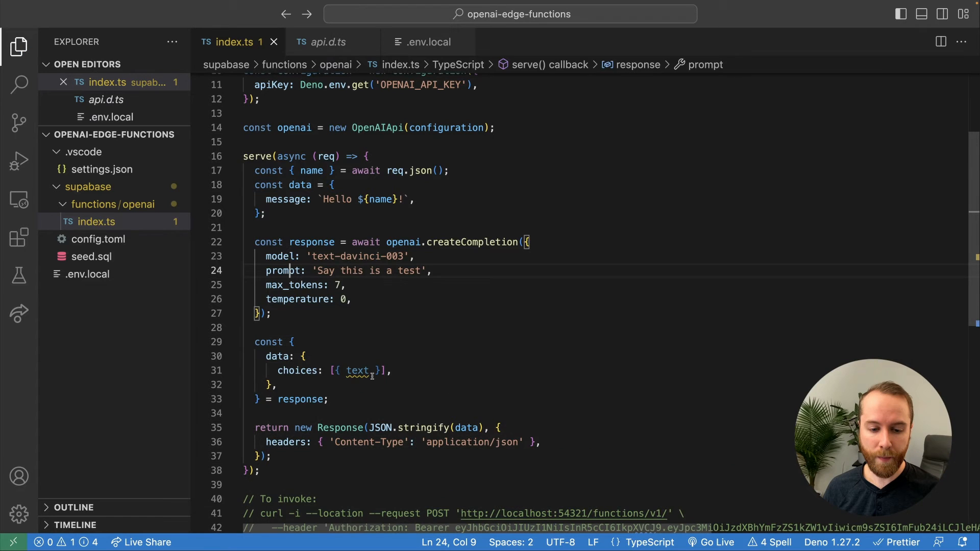
double_click(356, 370)
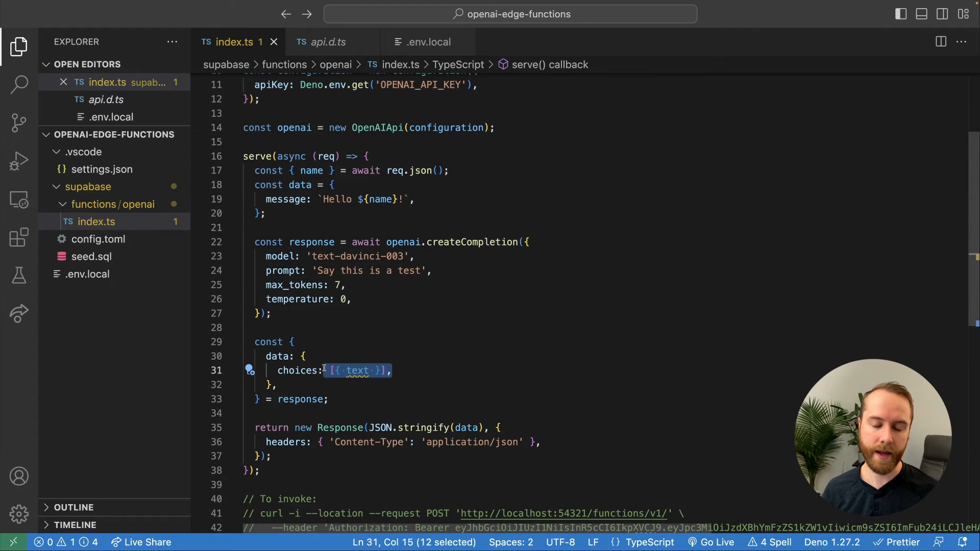
click(306, 356)
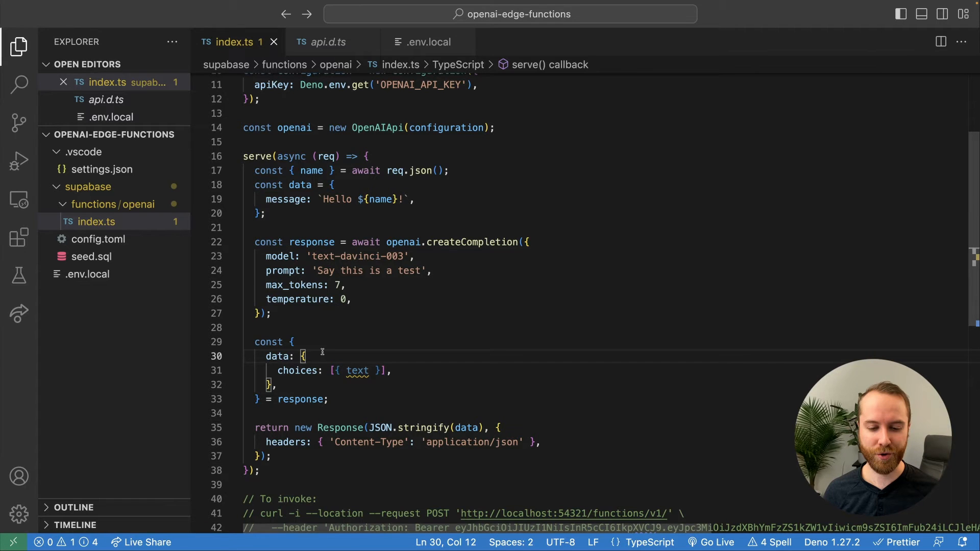
mouse_move(281, 270)
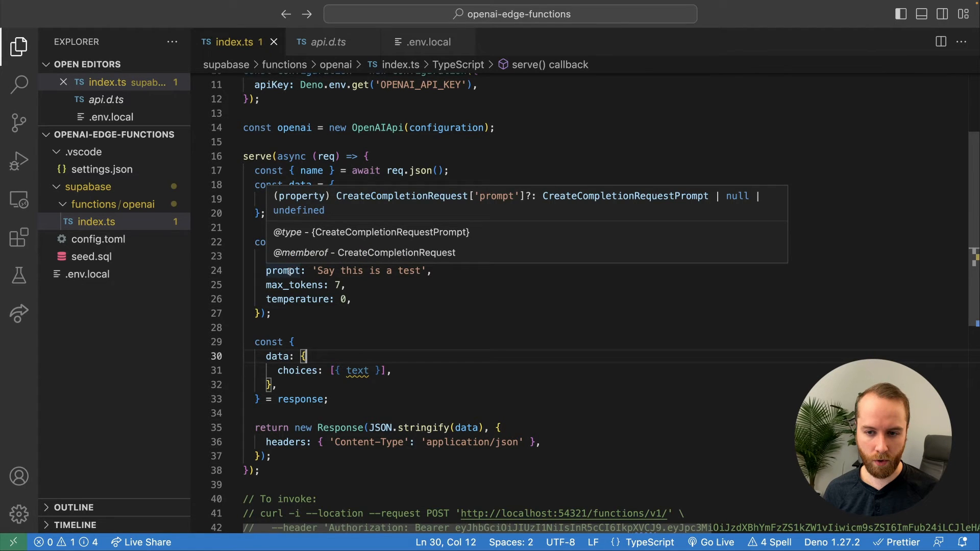
mouse_move(616, 201)
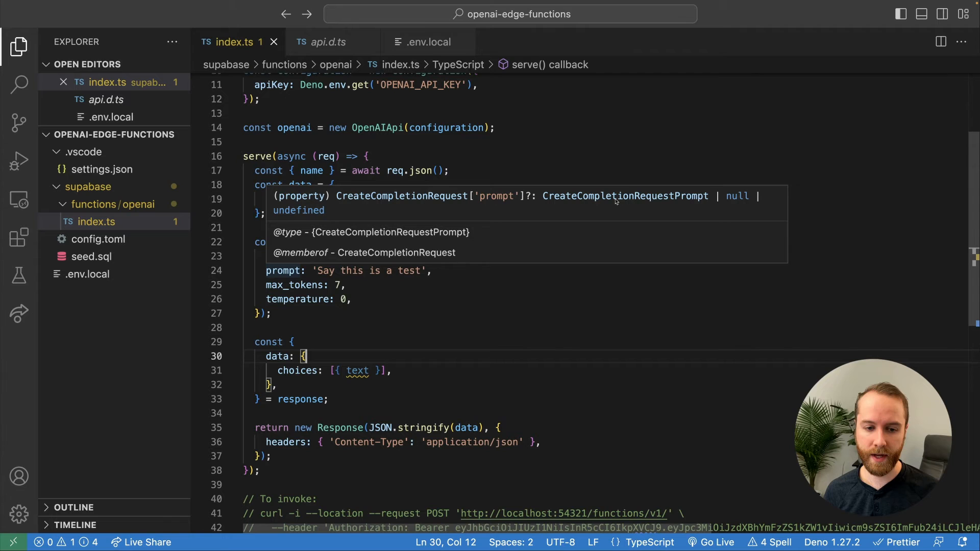
click(328, 42)
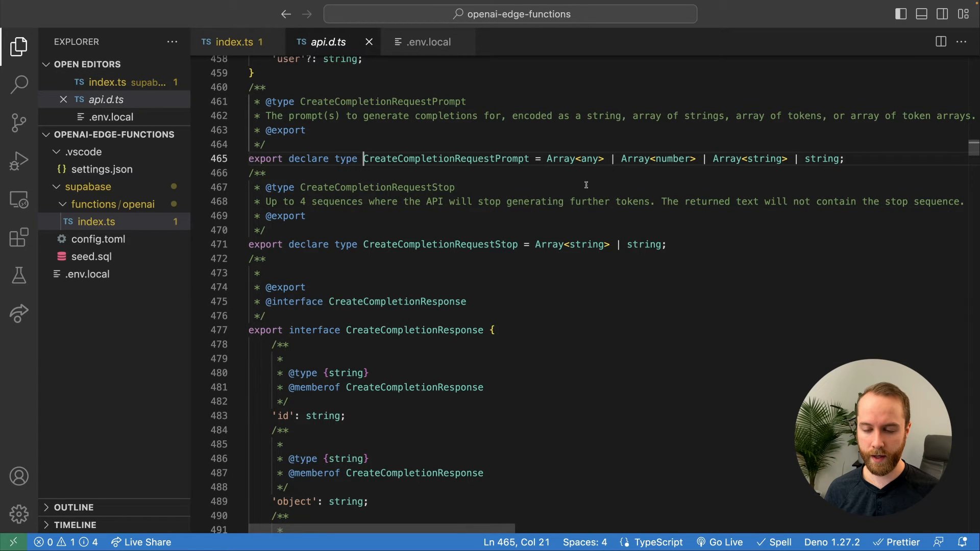
mouse_move(756, 158)
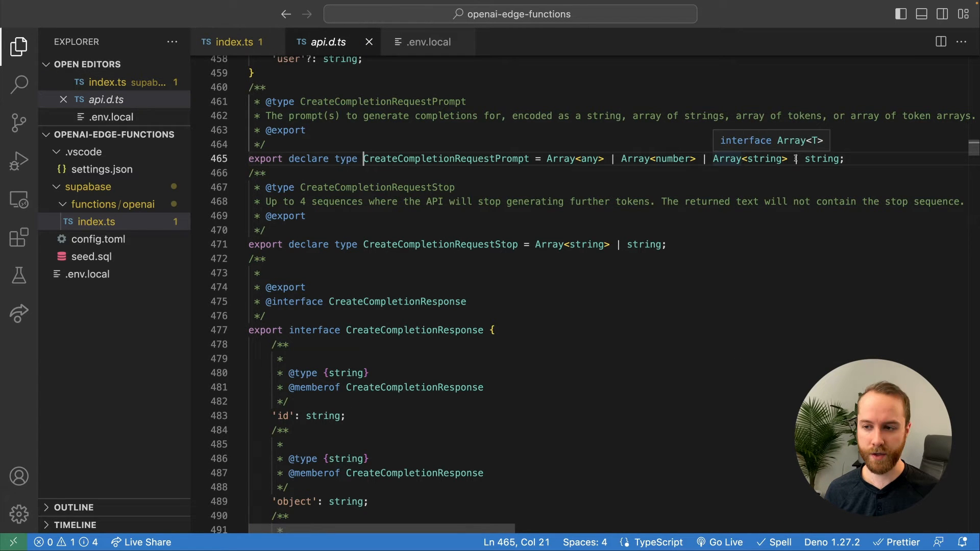
mouse_move(593, 176)
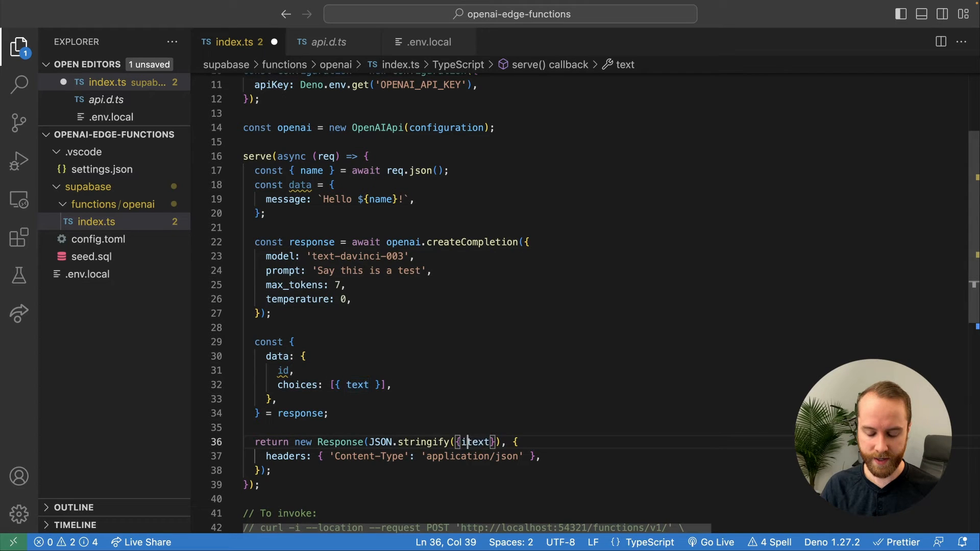
text(id,)
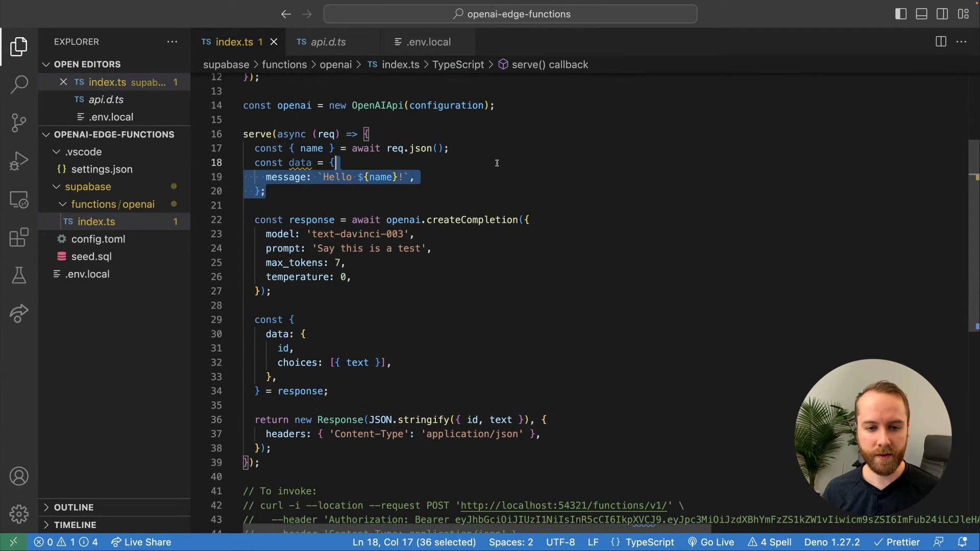
Step: Delete the unused greeting data object so the handler returns only id and text
key(Delete)
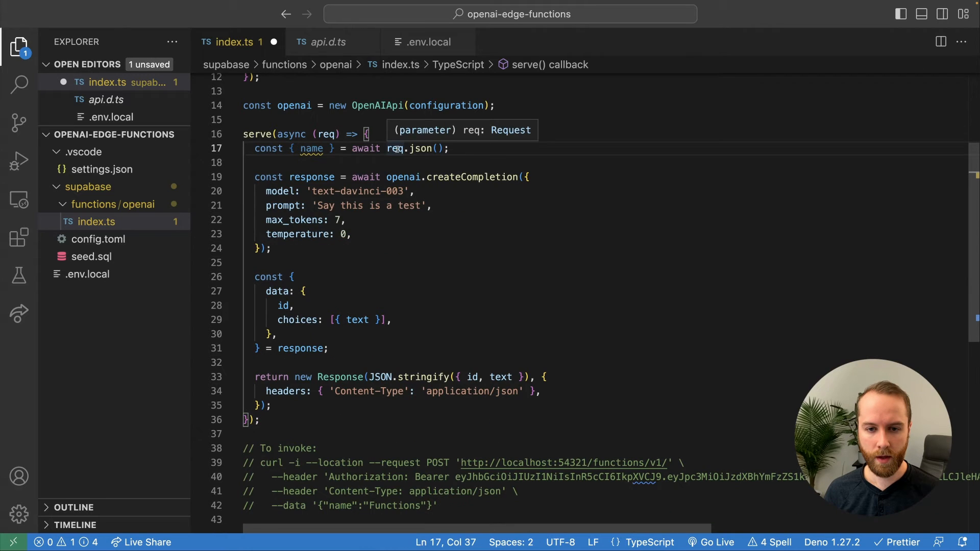
double_click(395, 148)
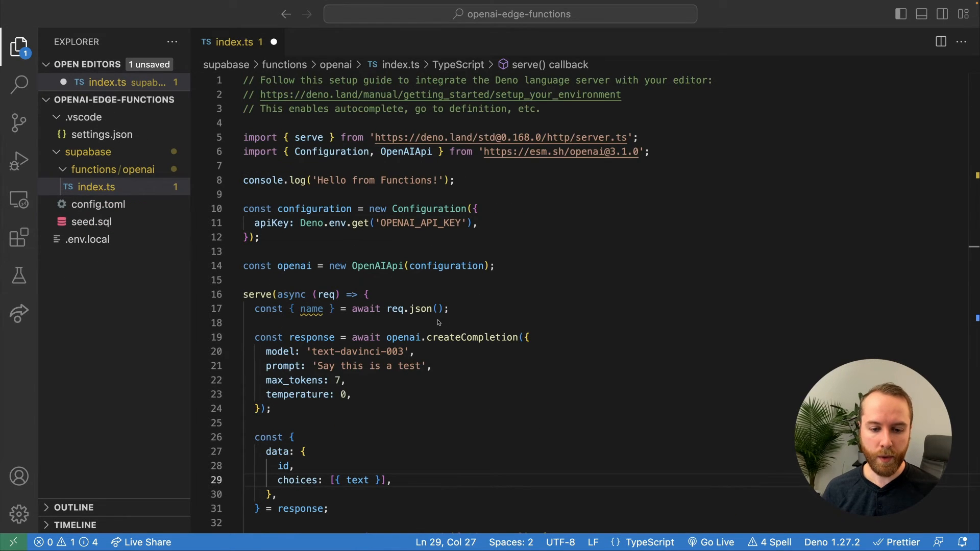
Step: Scroll to the 'To invoke' comment and uncomment its curl command lines
scroll(down, 3)
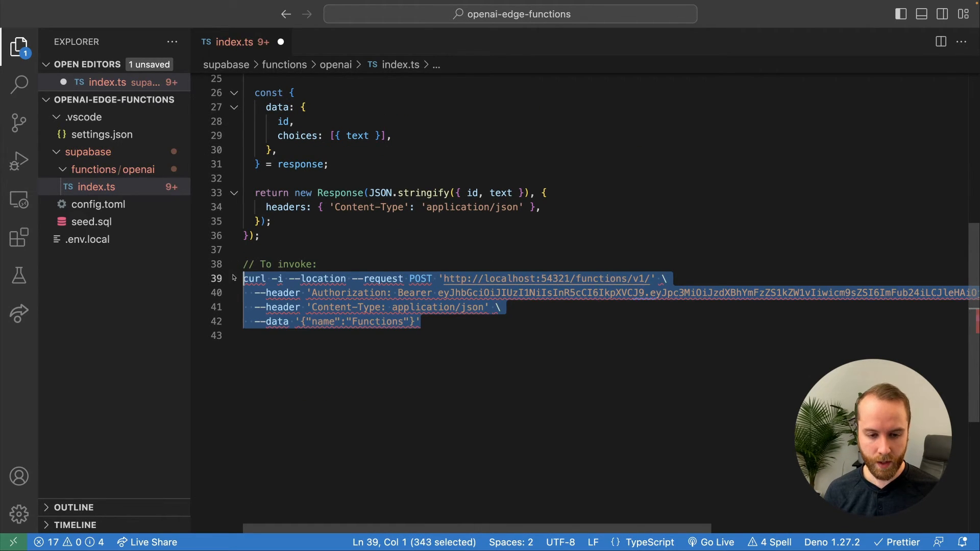
key(ctrl+/)
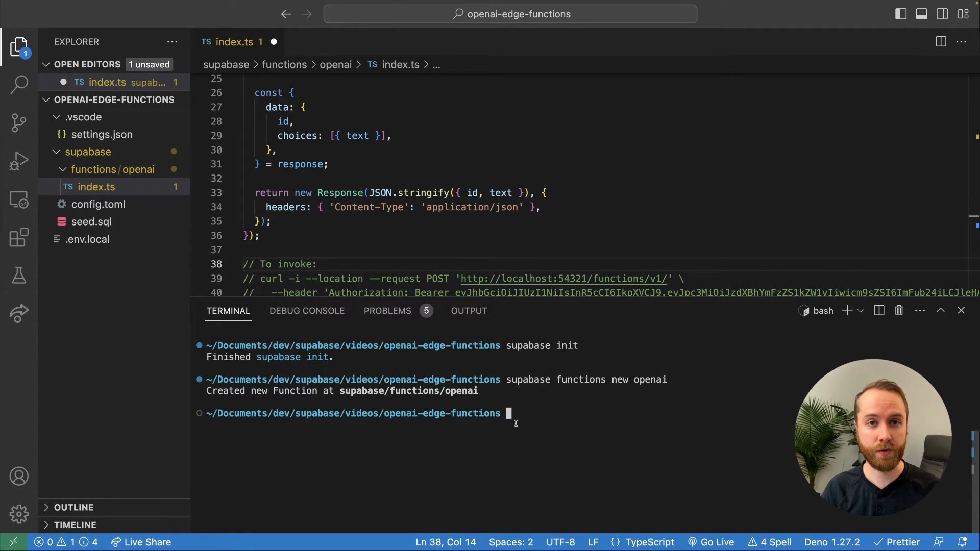
Step: Run supabase start in the integrated terminal
text(supabase start)
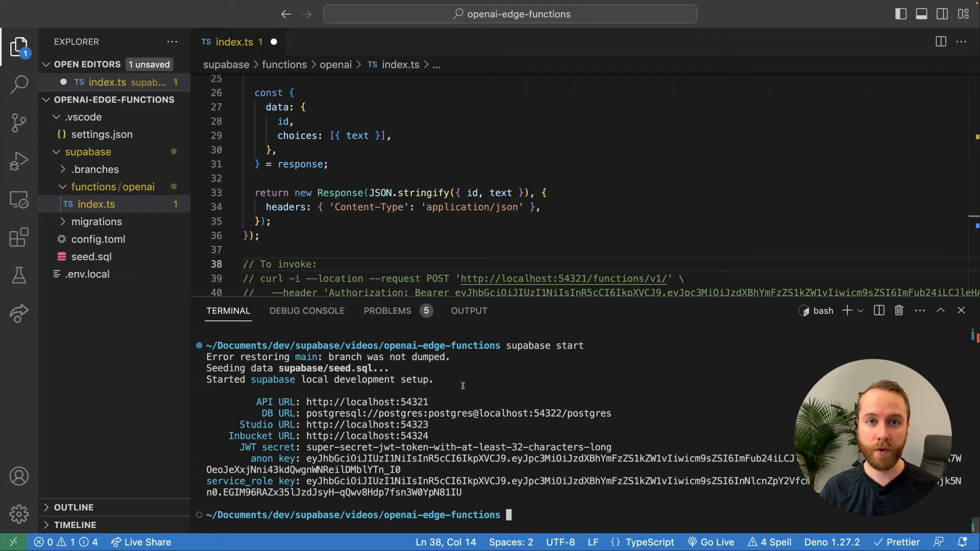
Step: Run 'supabase functions serve openai' and highlight the served index.ts path
text(supabase functions serve)
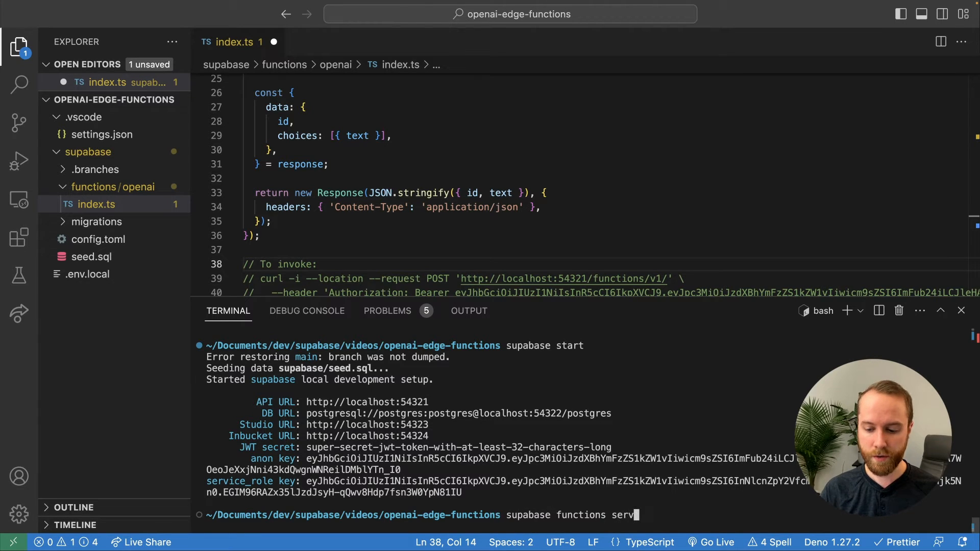
text(e)
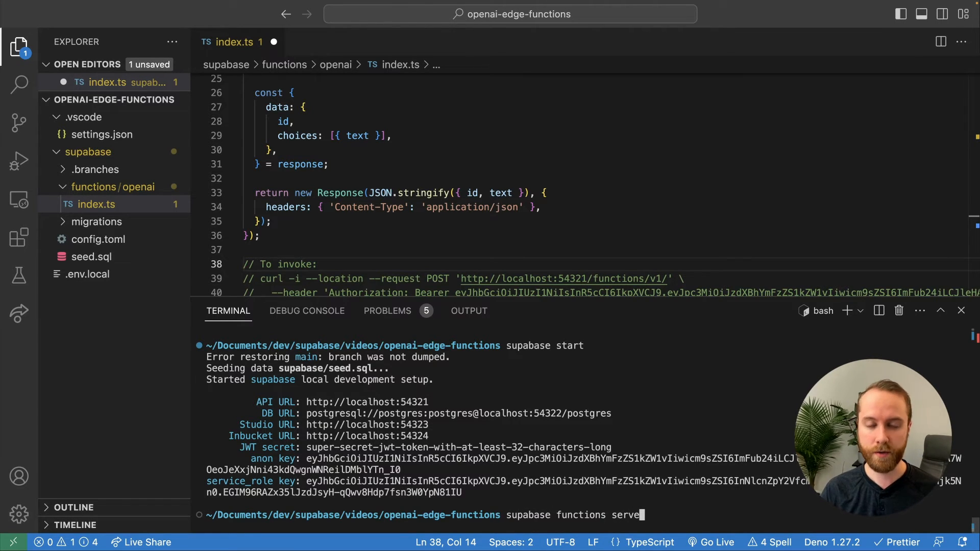
text(openai)
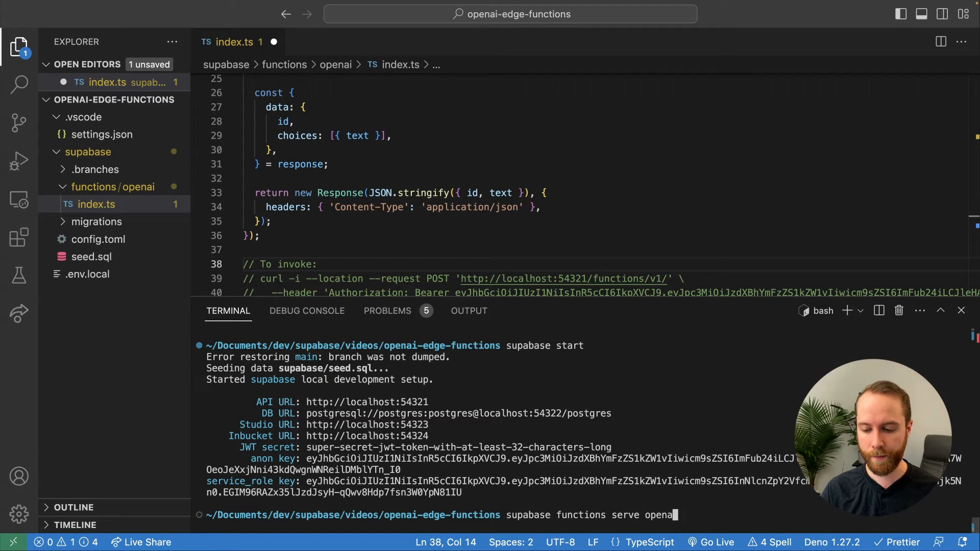
key(Return)
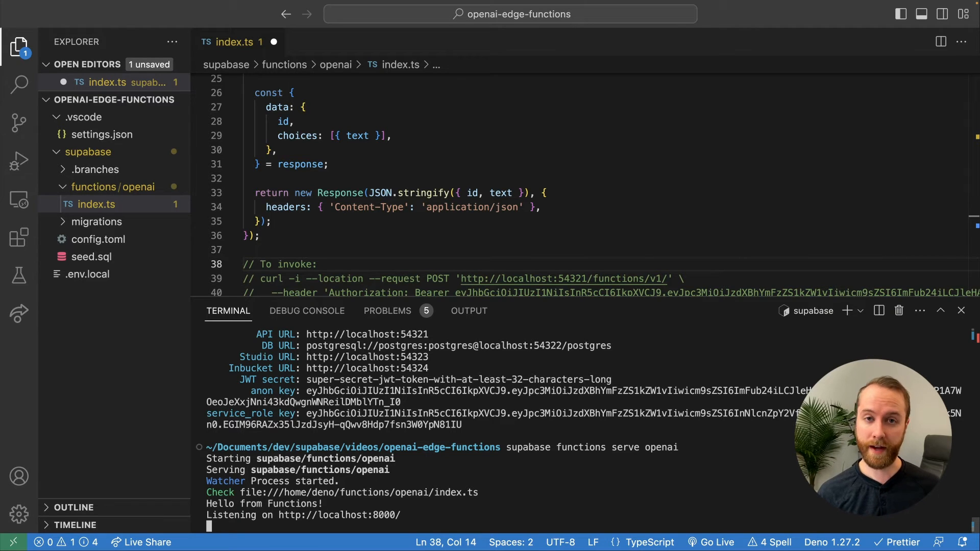
double_click(362, 493)
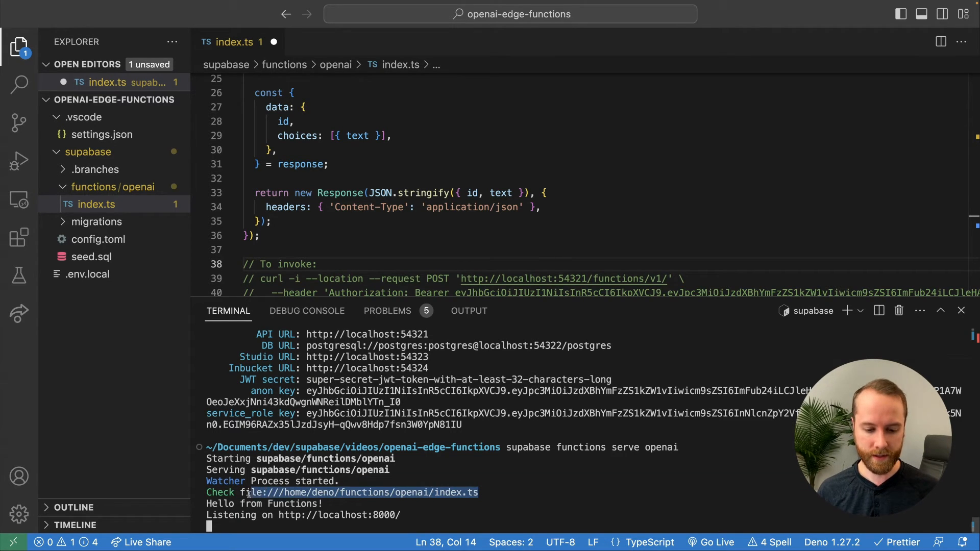
mouse_move(510, 485)
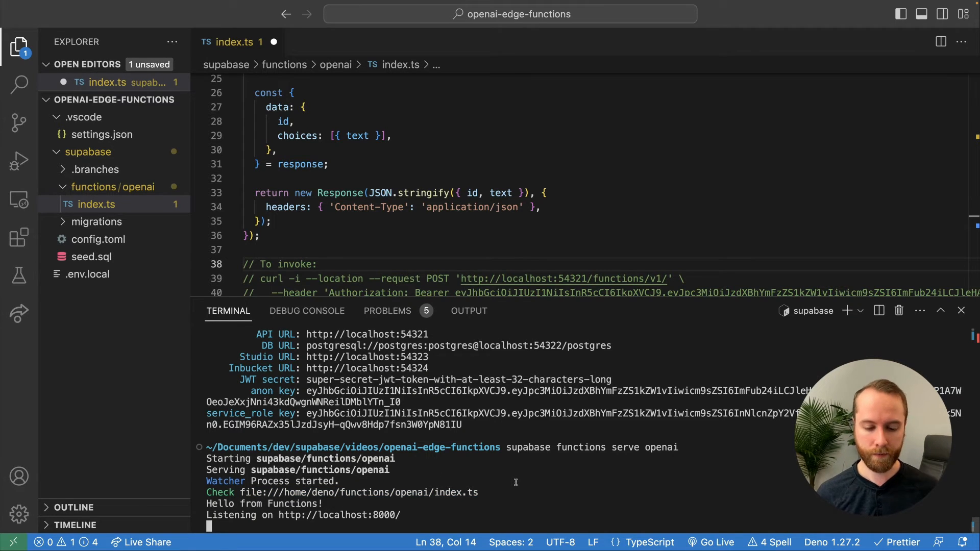
Step: Send the curl test request from a second bash terminal session
click(847, 311)
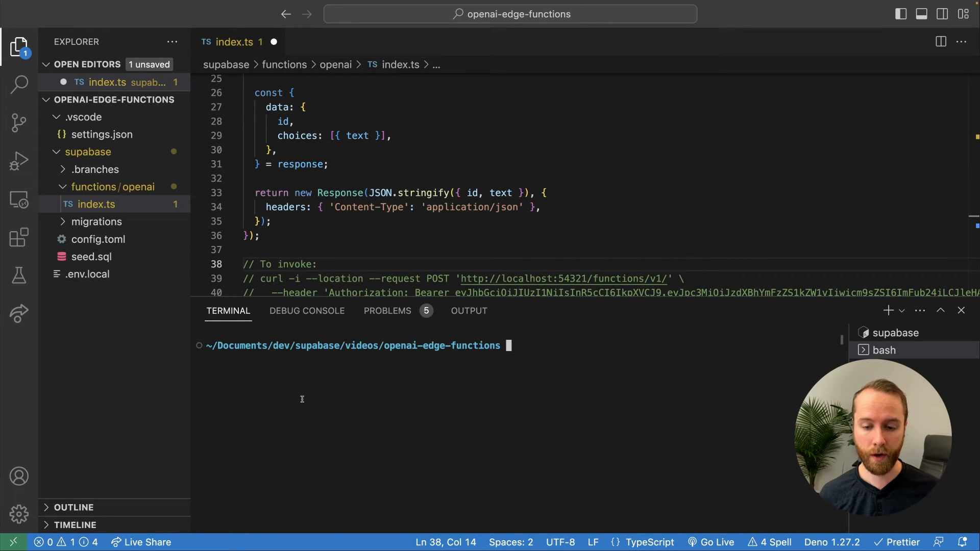
key(Return)
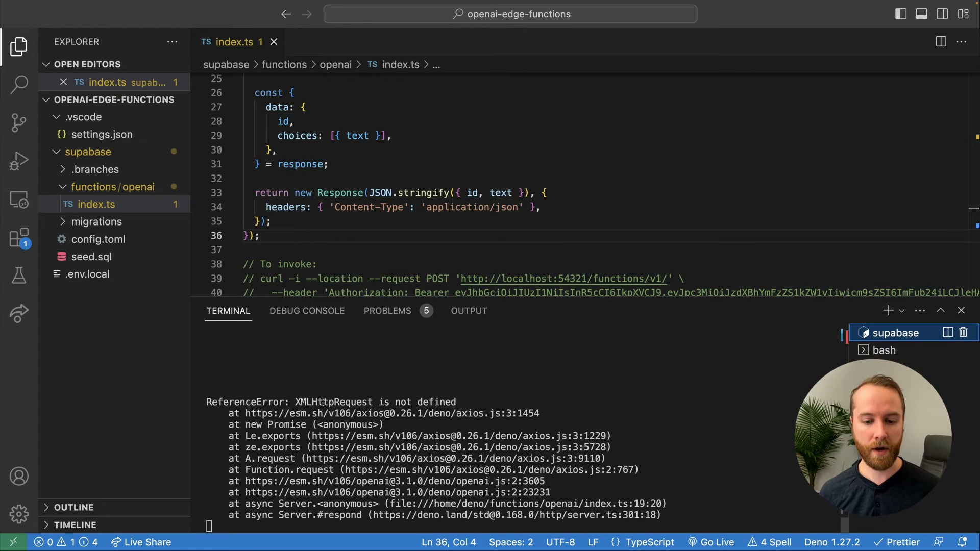
mouse_move(460, 435)
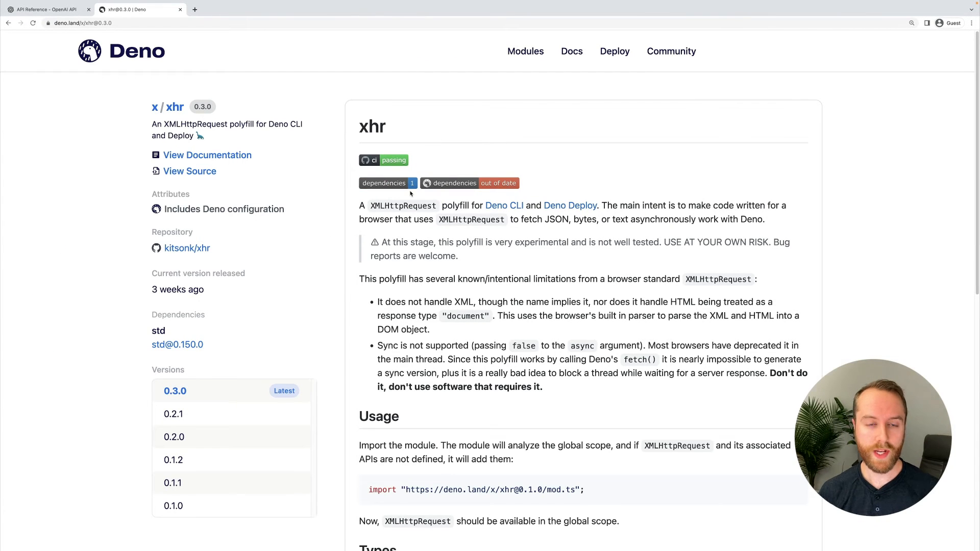
mouse_move(372, 127)
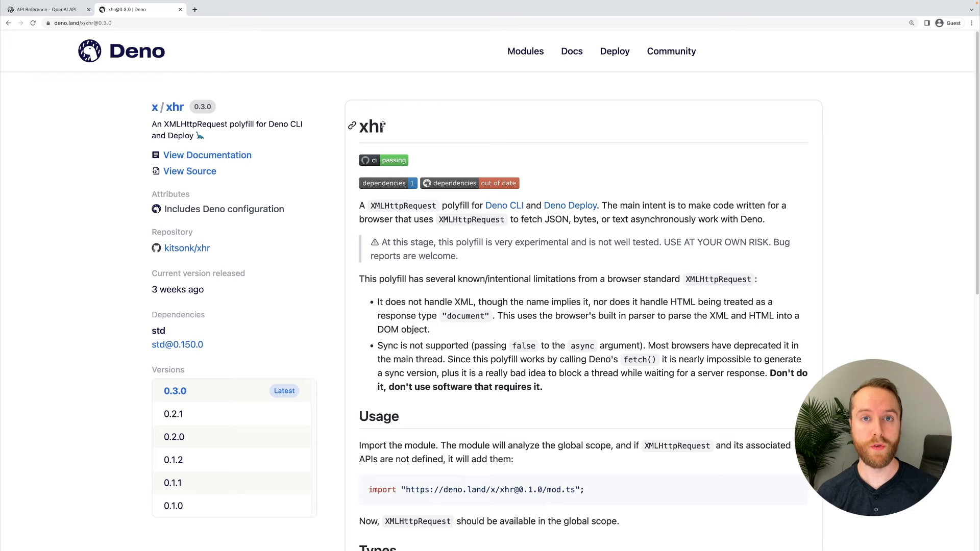
scroll(down, 3)
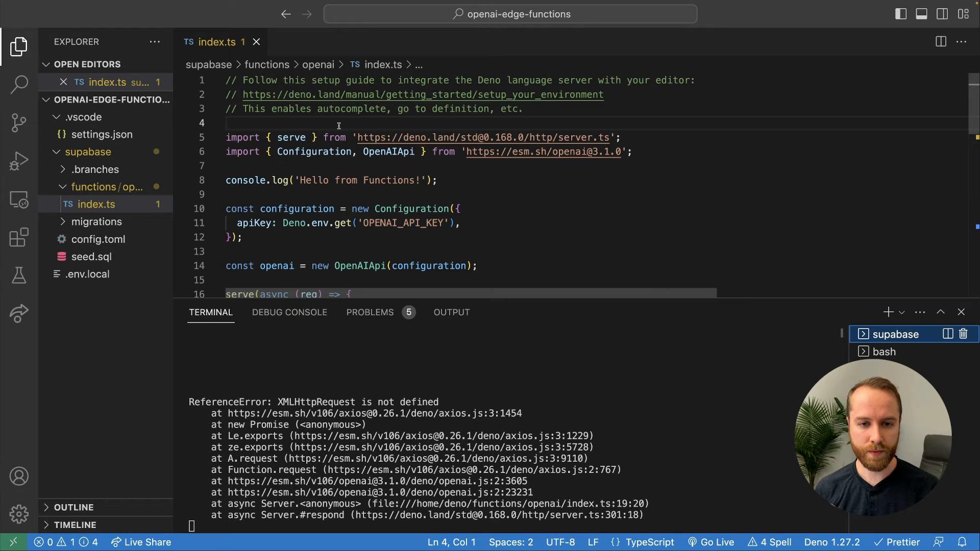
Step: Add the deno.land/x/xhr mod.ts import to index.ts and cache it via Quick Fix
text(import "https://deno.land/x/xhr@0.1.0/mod.ts";)
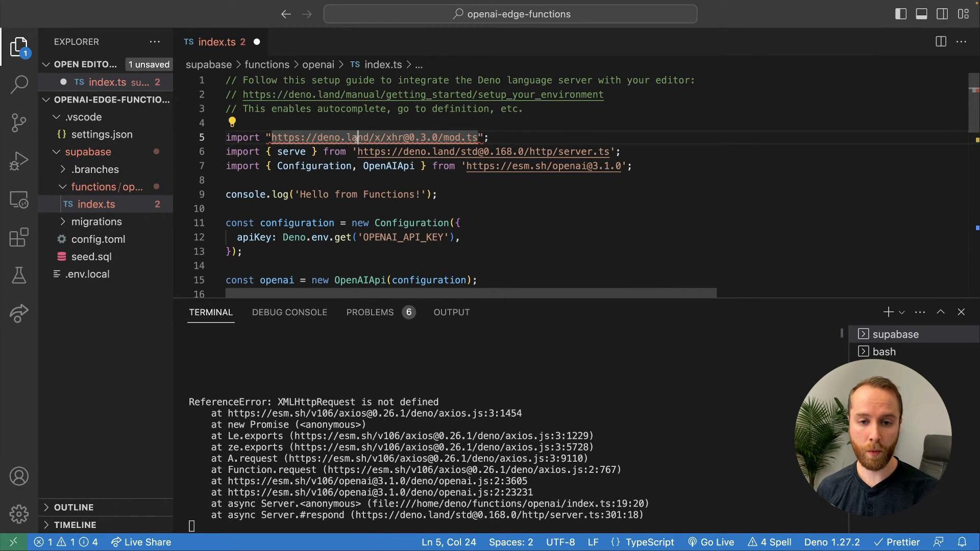
click(231, 121)
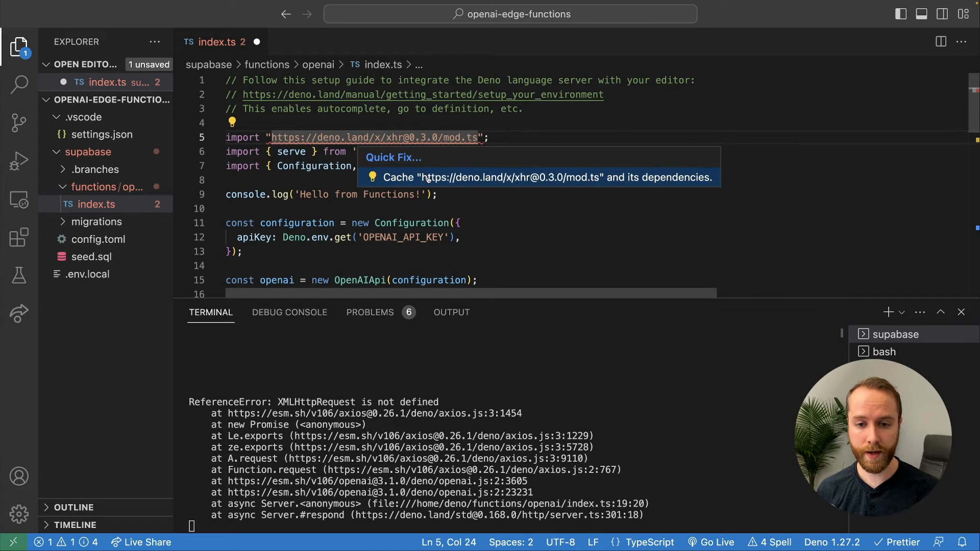
click(547, 177)
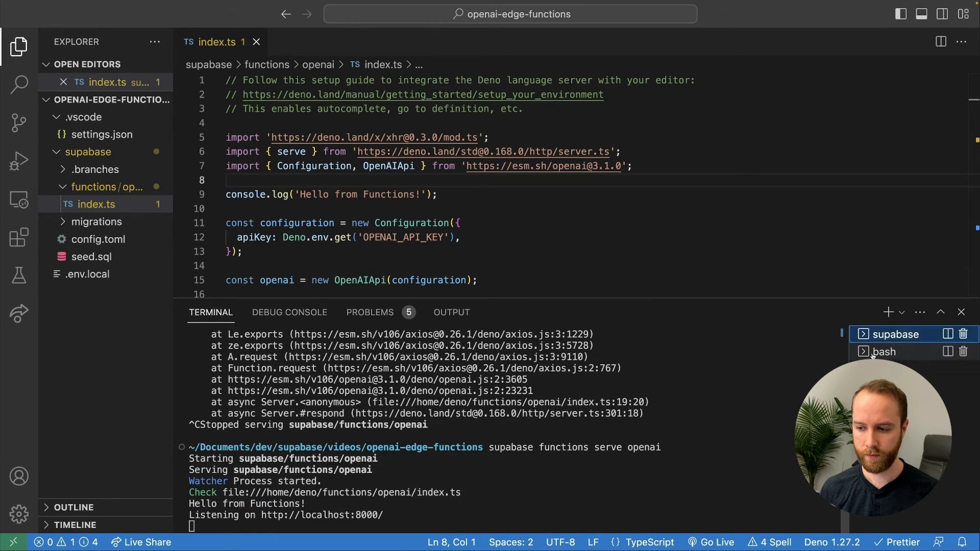
Step: Resend the curl request from the shell terminal, then return to the server log
click(882, 351)
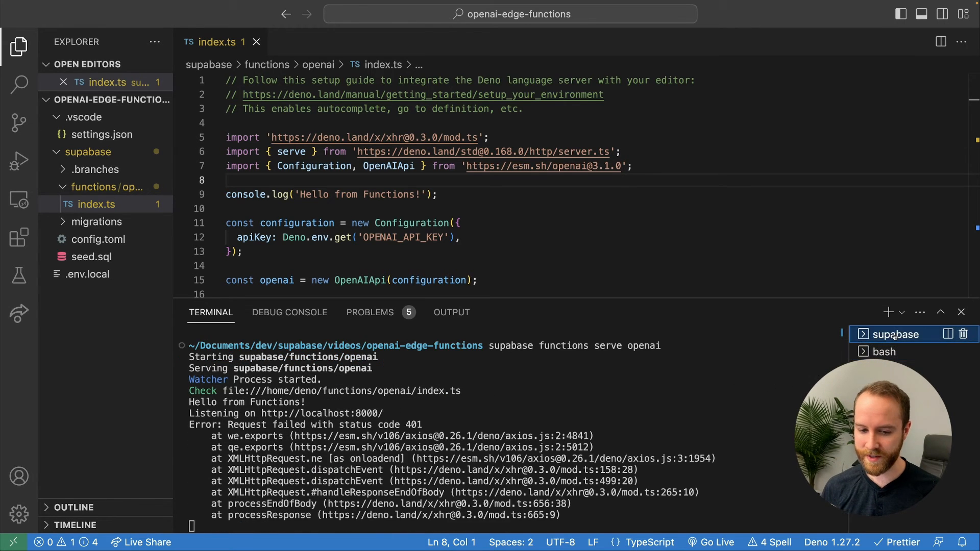
double_click(398, 424)
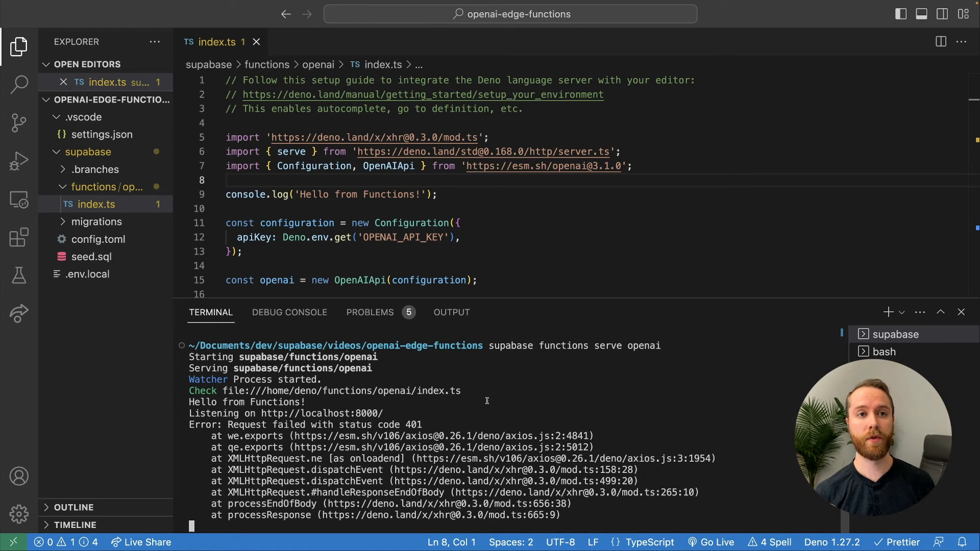
mouse_move(512, 393)
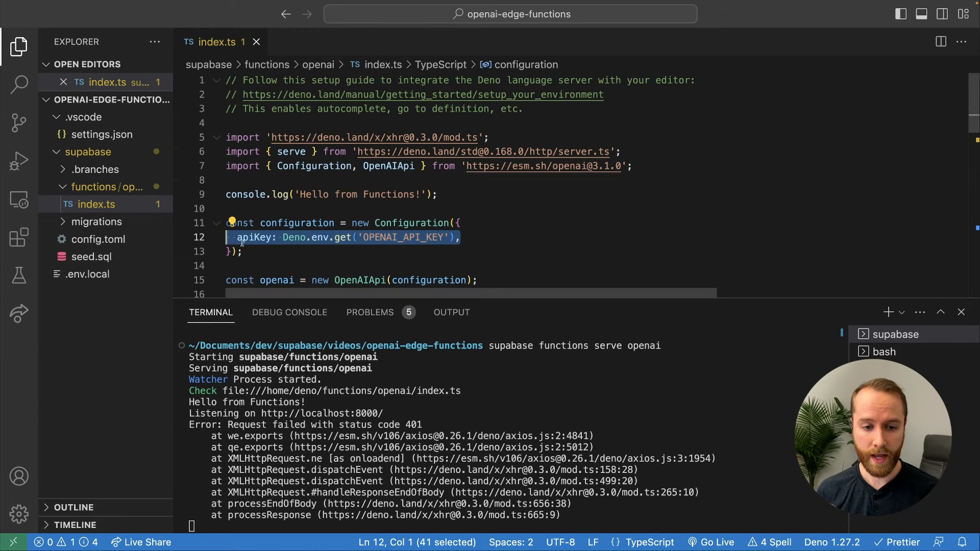
mouse_move(382, 214)
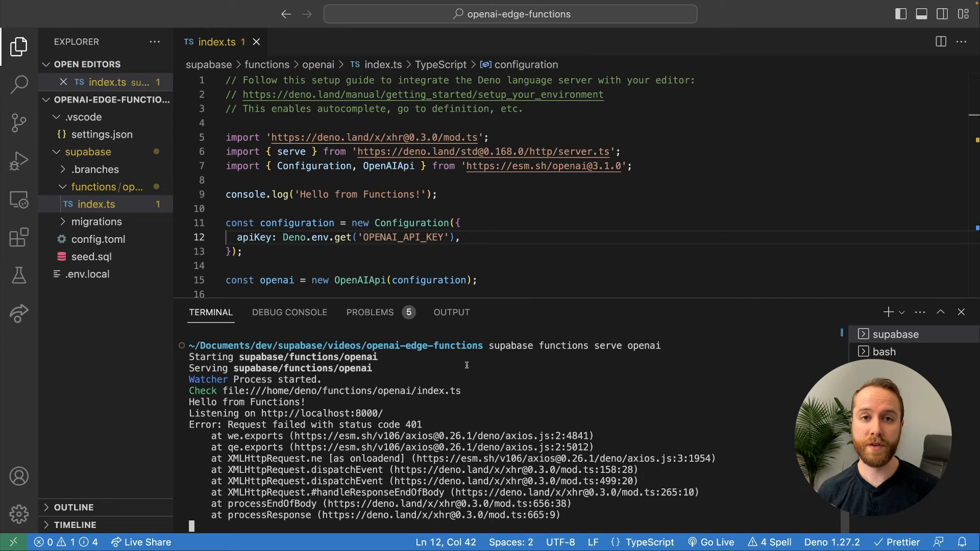
mouse_move(19, 237)
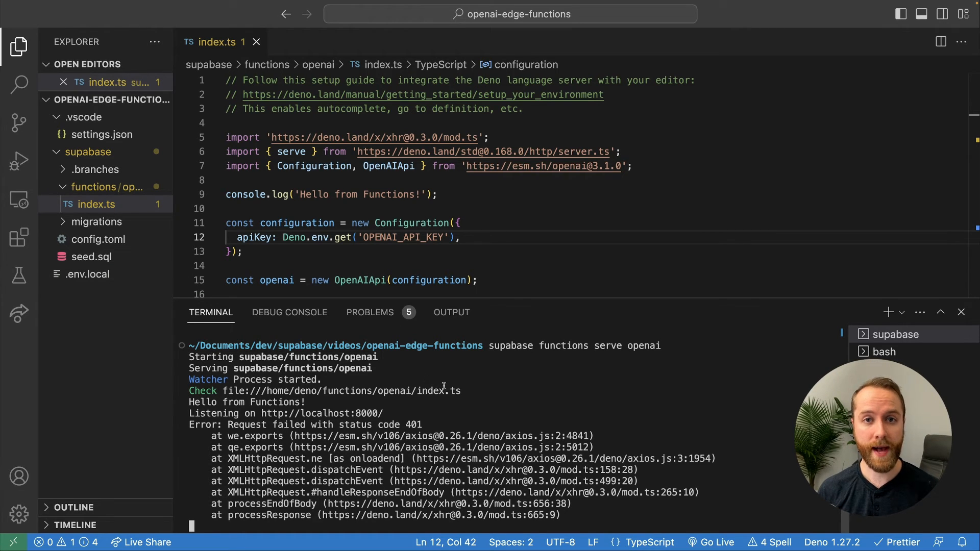
mouse_move(468, 404)
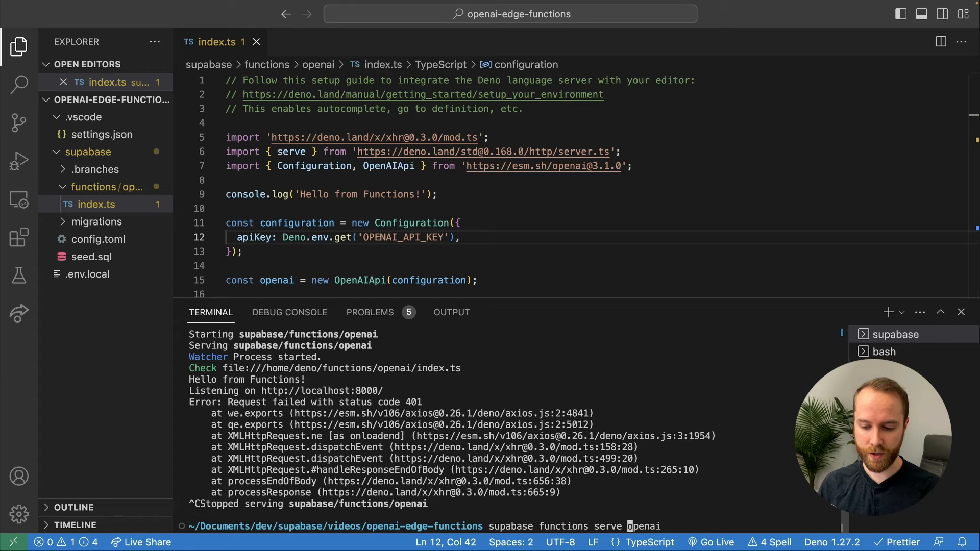
Step: Restart the openai function serve with --env-file .env.local and resend the test request
text(--env-)
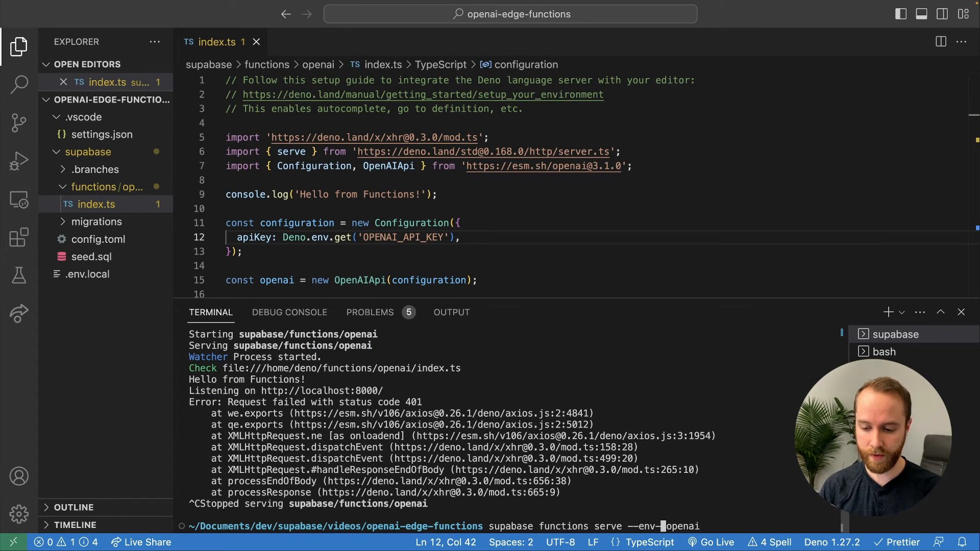
text(file=)
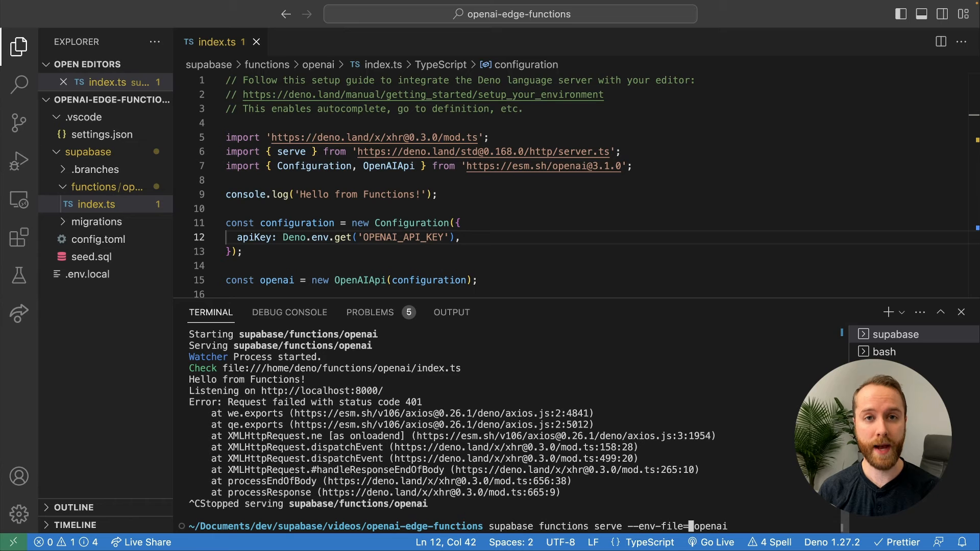
text(.e)
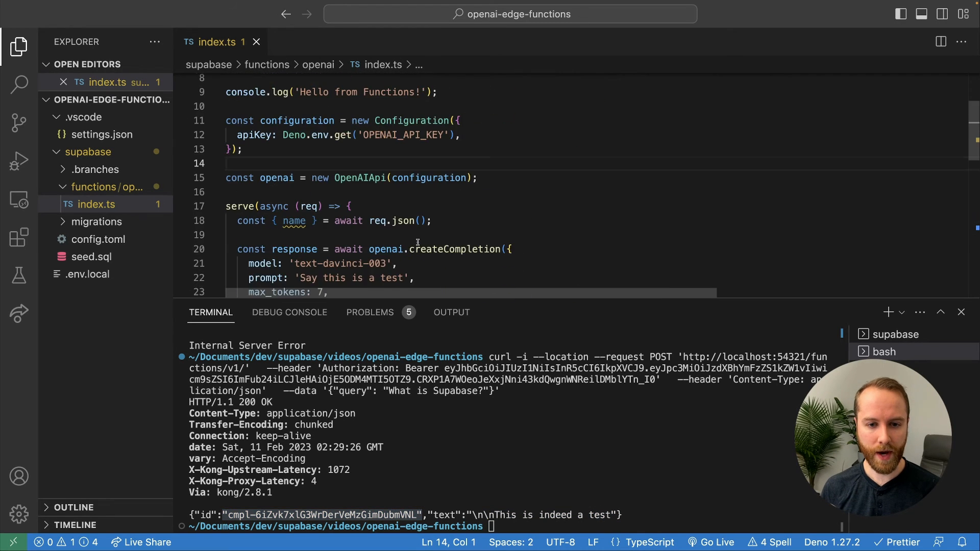
Step: Rename the body variable name to query, use query as the prompt, and save index.ts
scroll(down, 3)
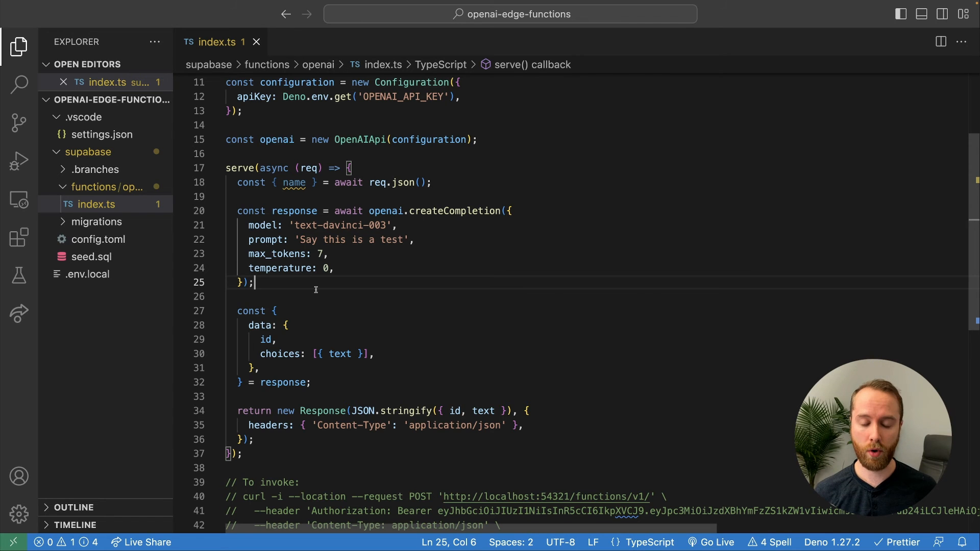
scroll(up, 3)
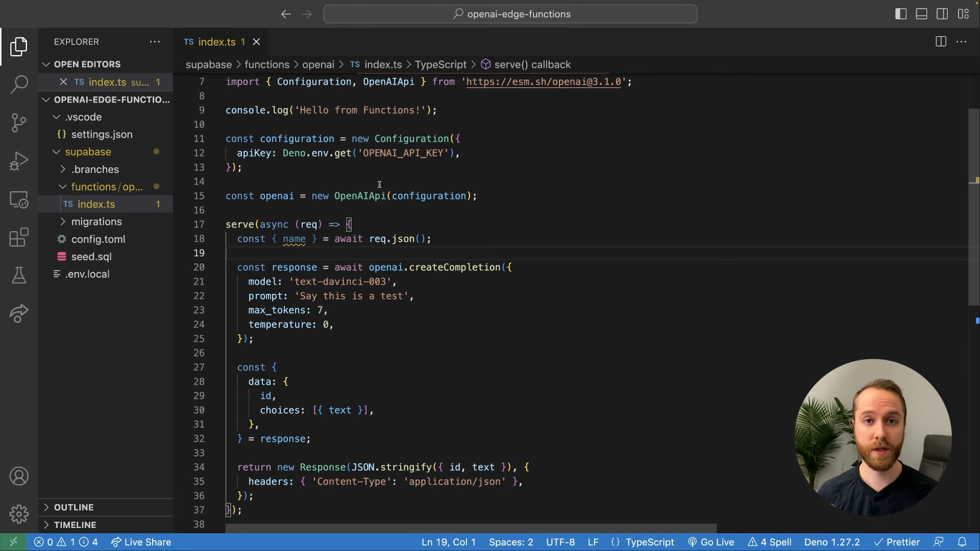
double_click(292, 239)
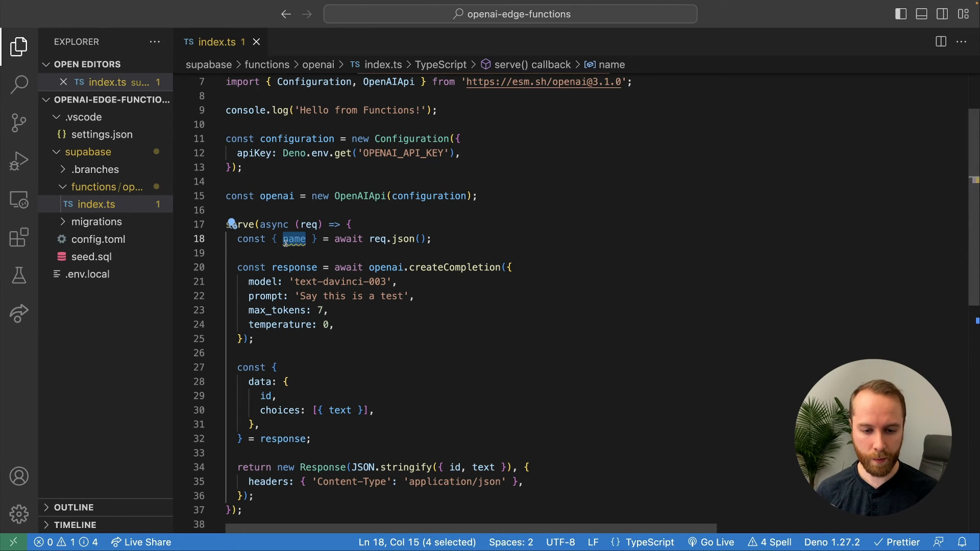
text(query)
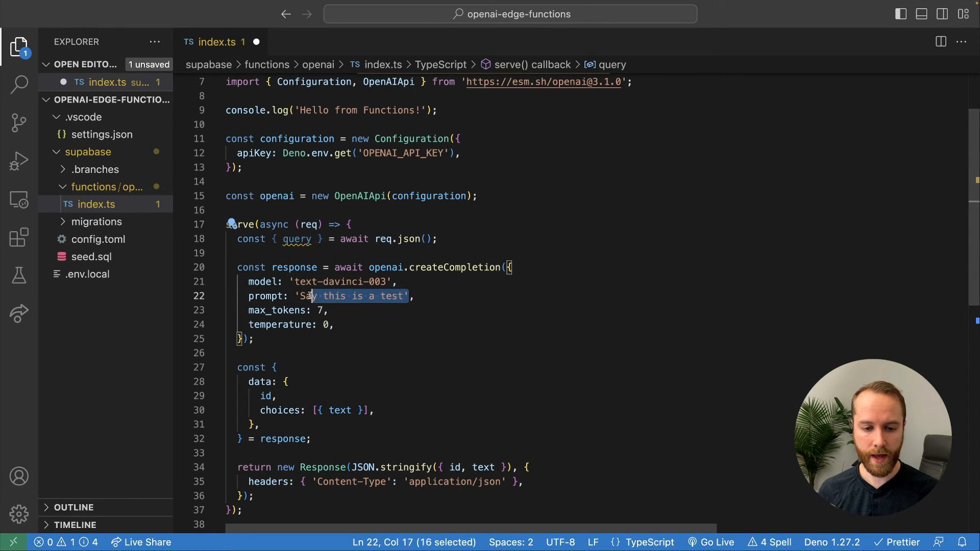
text(query,)
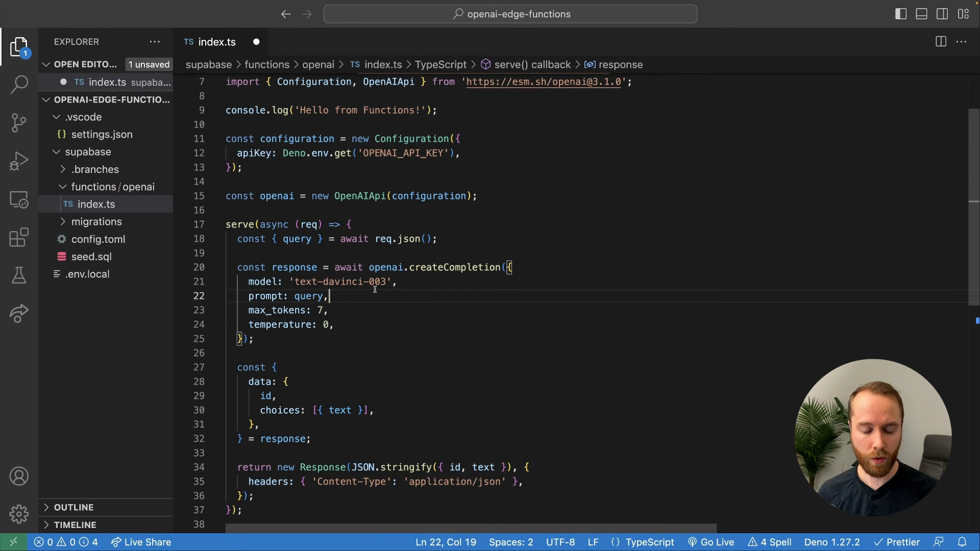
key(ctrl+s)
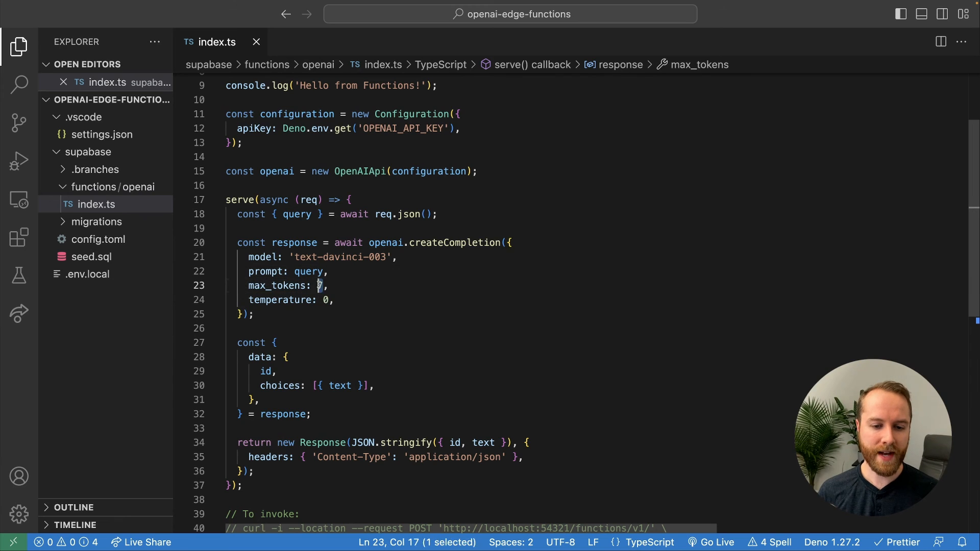
mouse_move(381, 296)
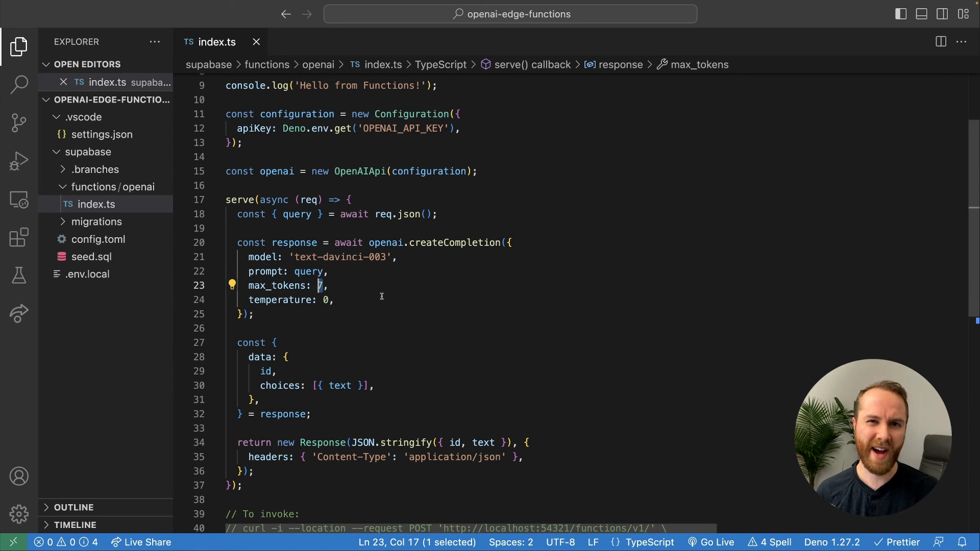
Step: Change max_tokens on line 23 from 7 to 256
text(256)
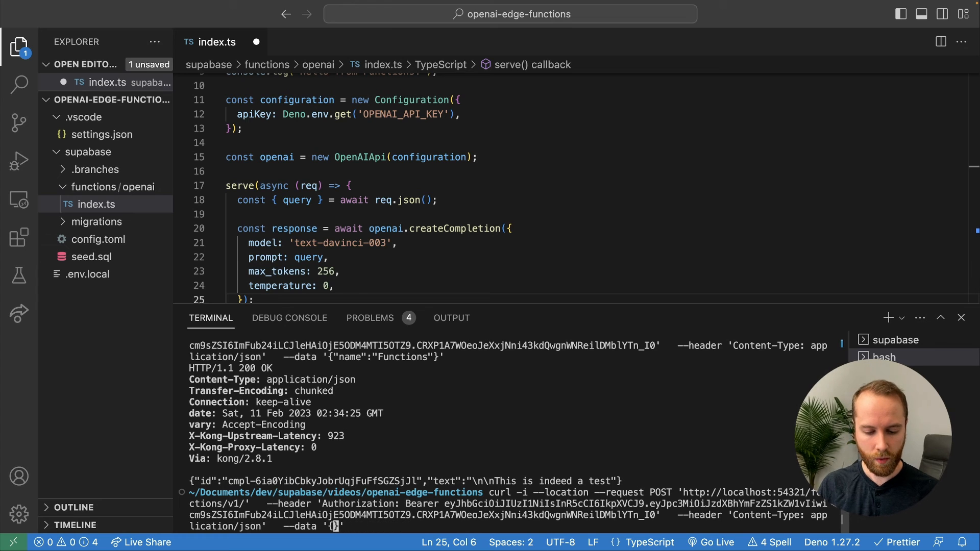
Step: Send the curl request with data {"query": "What is Supabase?"}
text("query": ")
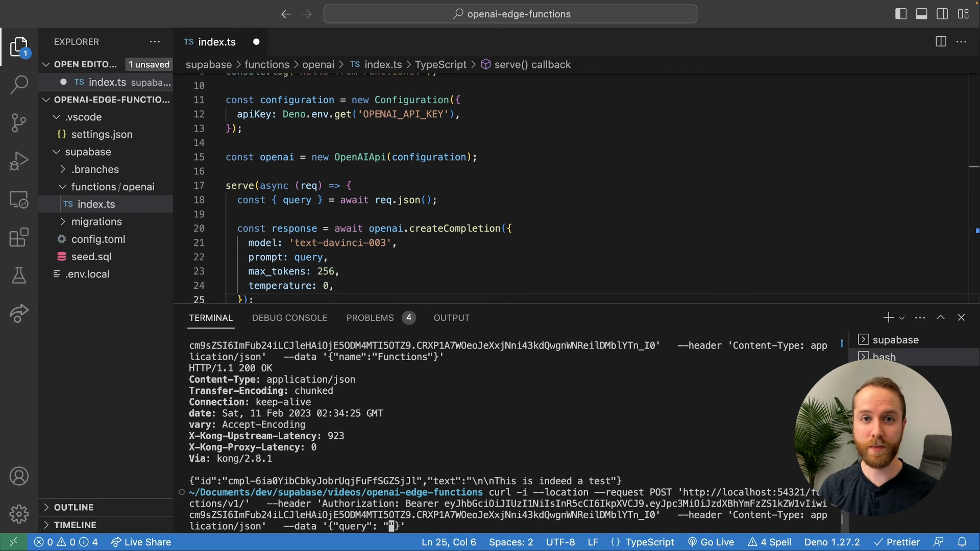
text(What is Supabase?)
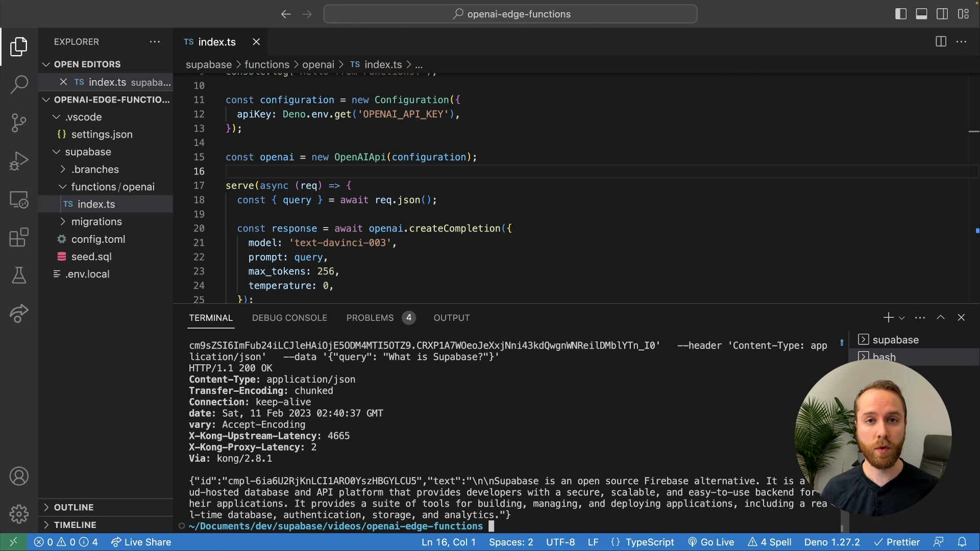
mouse_move(551, 420)
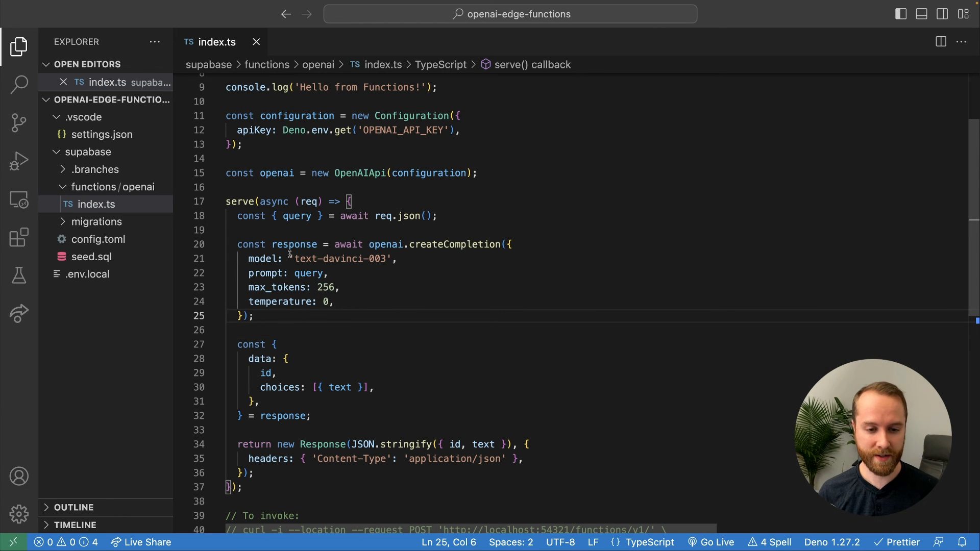
double_click(294, 244)
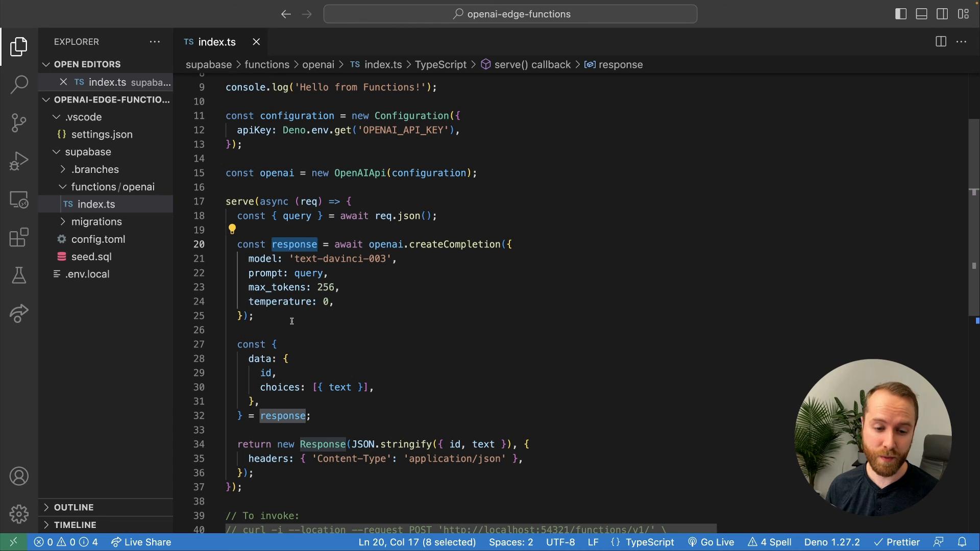
mouse_move(300, 426)
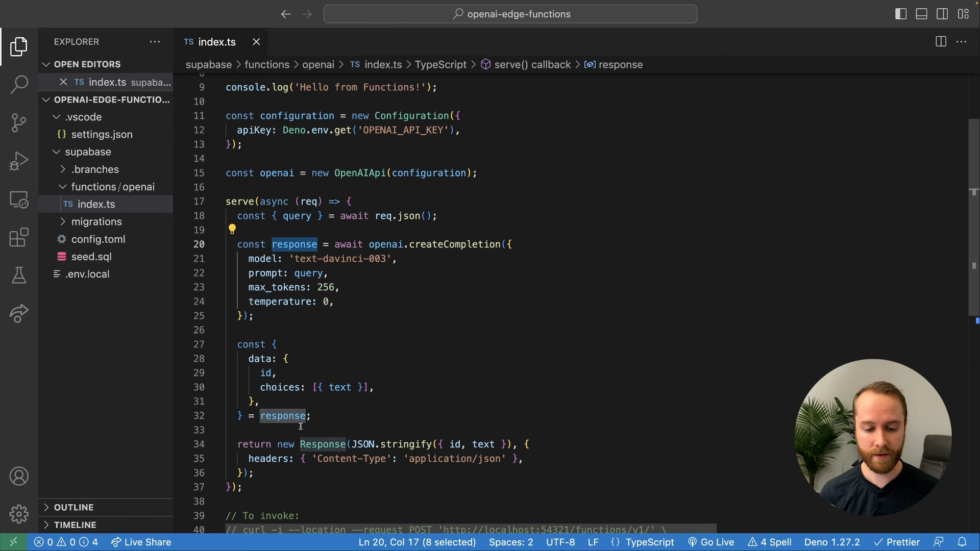